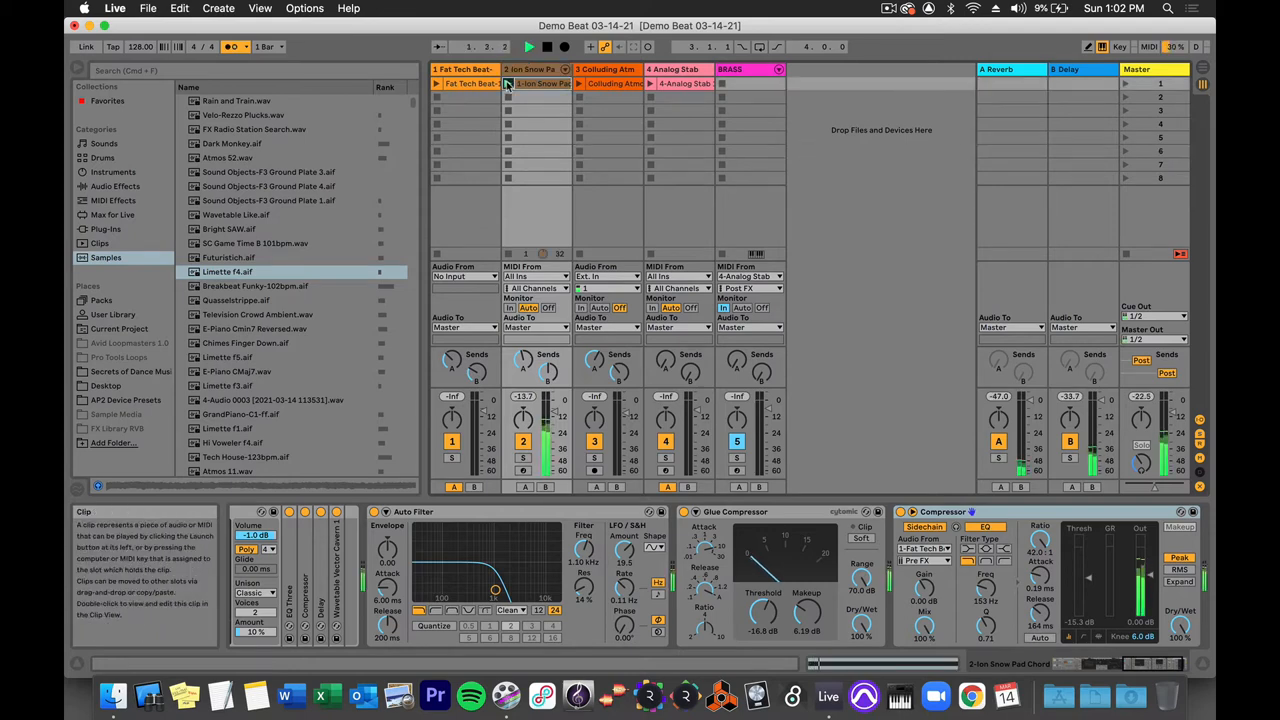
Step: Insert a new audio track and name it Pad Print
click(528, 46)
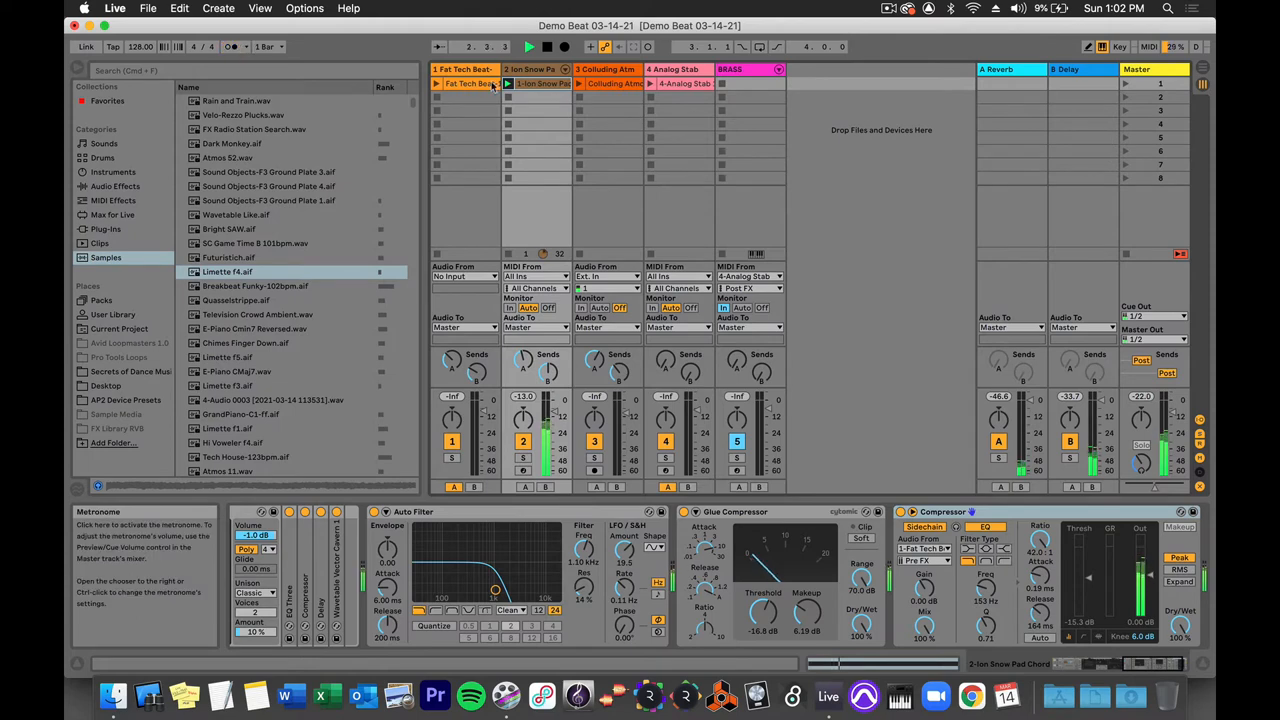
mouse_move(544, 132)
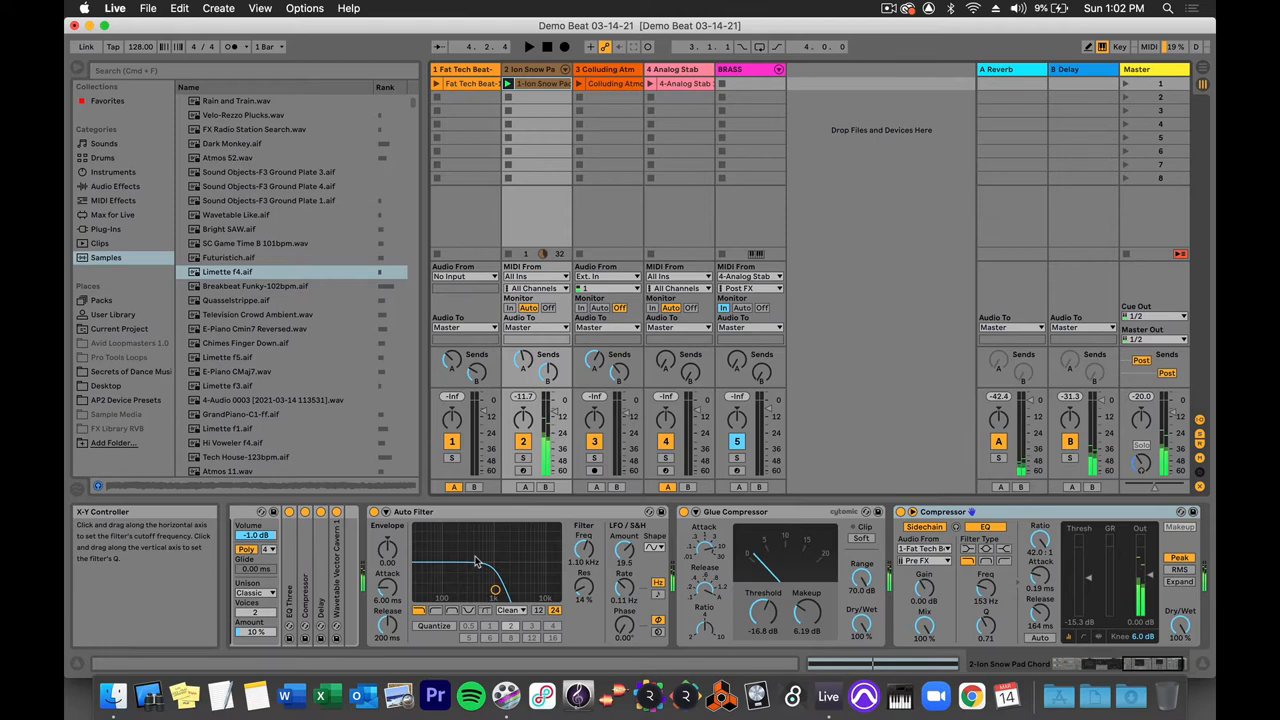
mouse_move(632, 570)
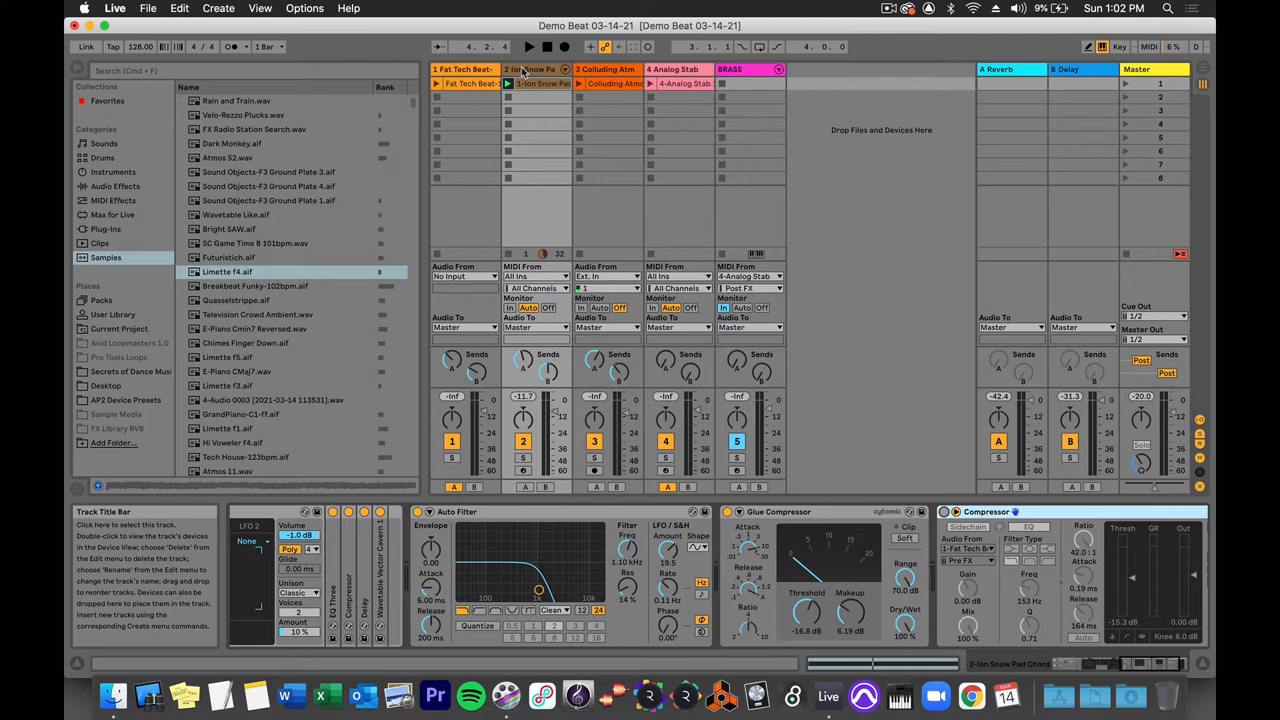
click(218, 8)
text(Pad Pr)
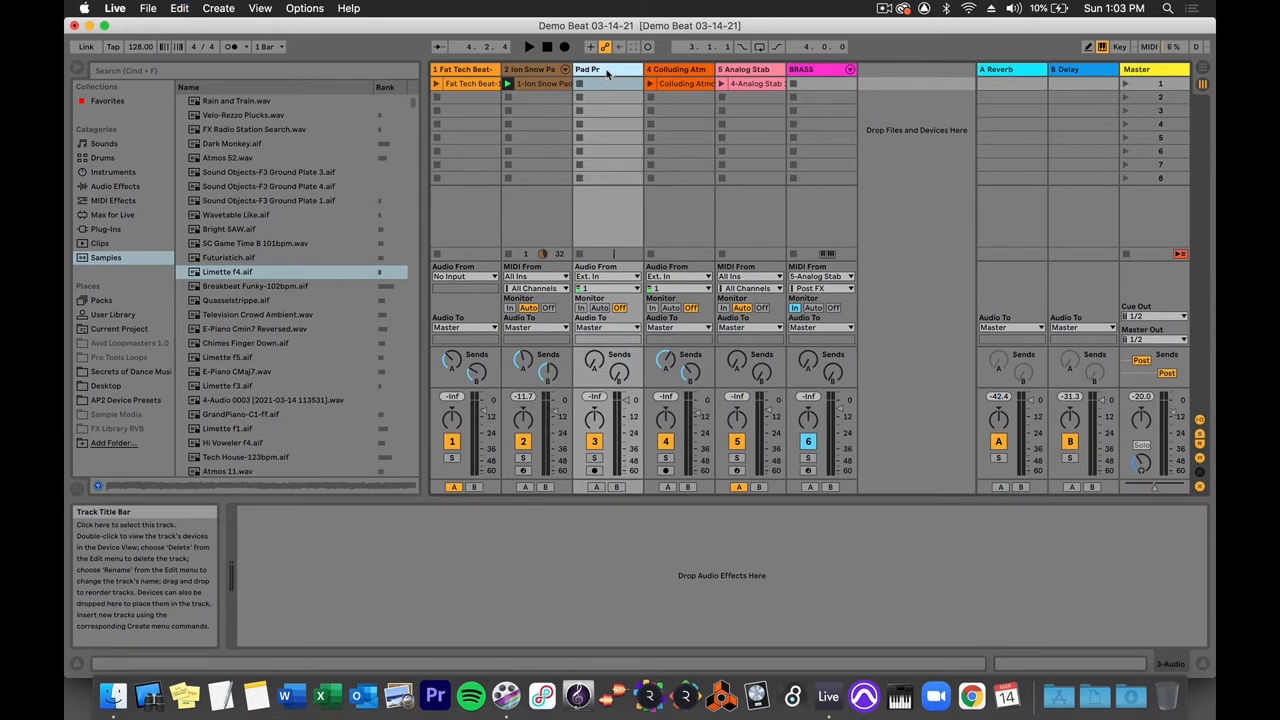
click(592, 68)
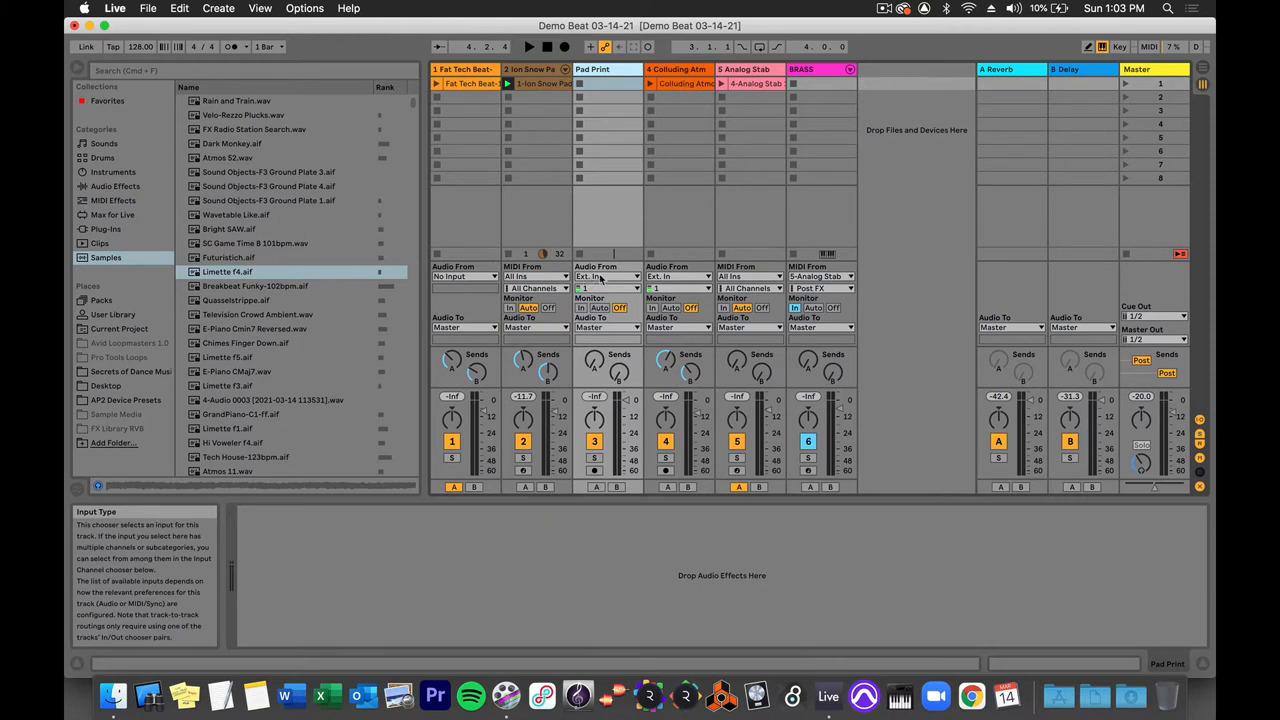
Step: Route Pad Print's Audio From to the Ion Snow Pad track
click(638, 276)
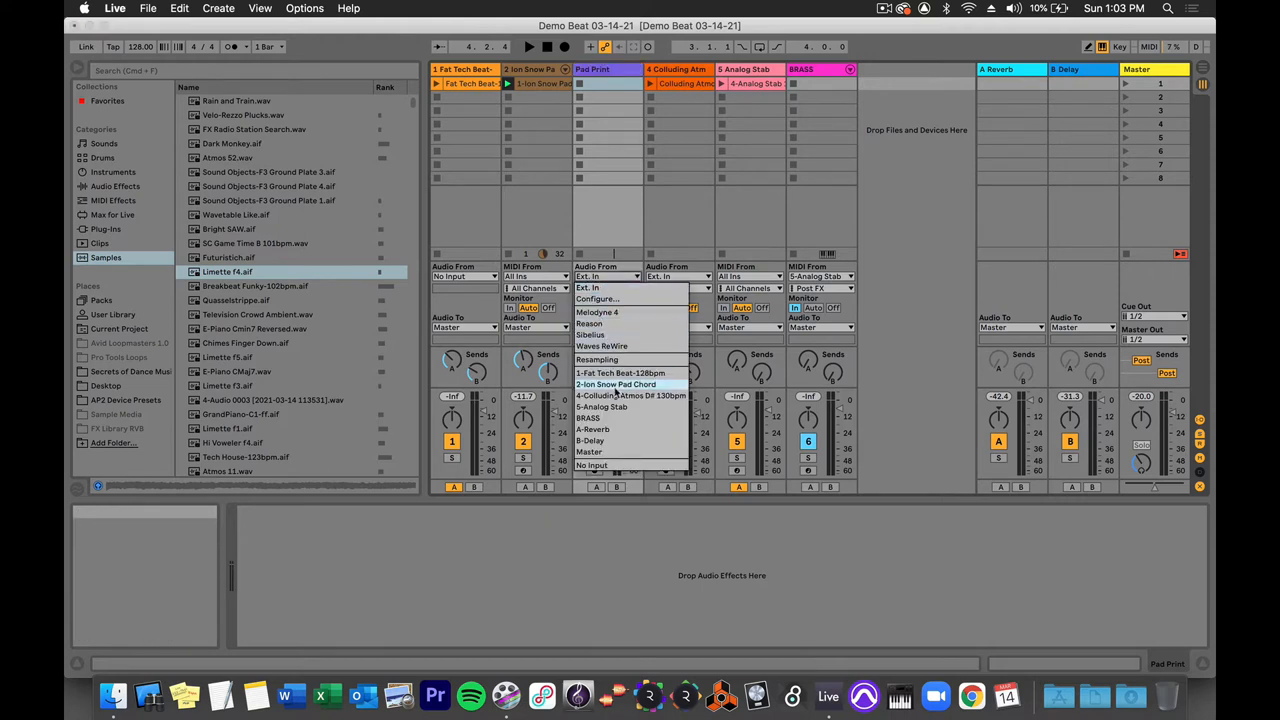
click(616, 384)
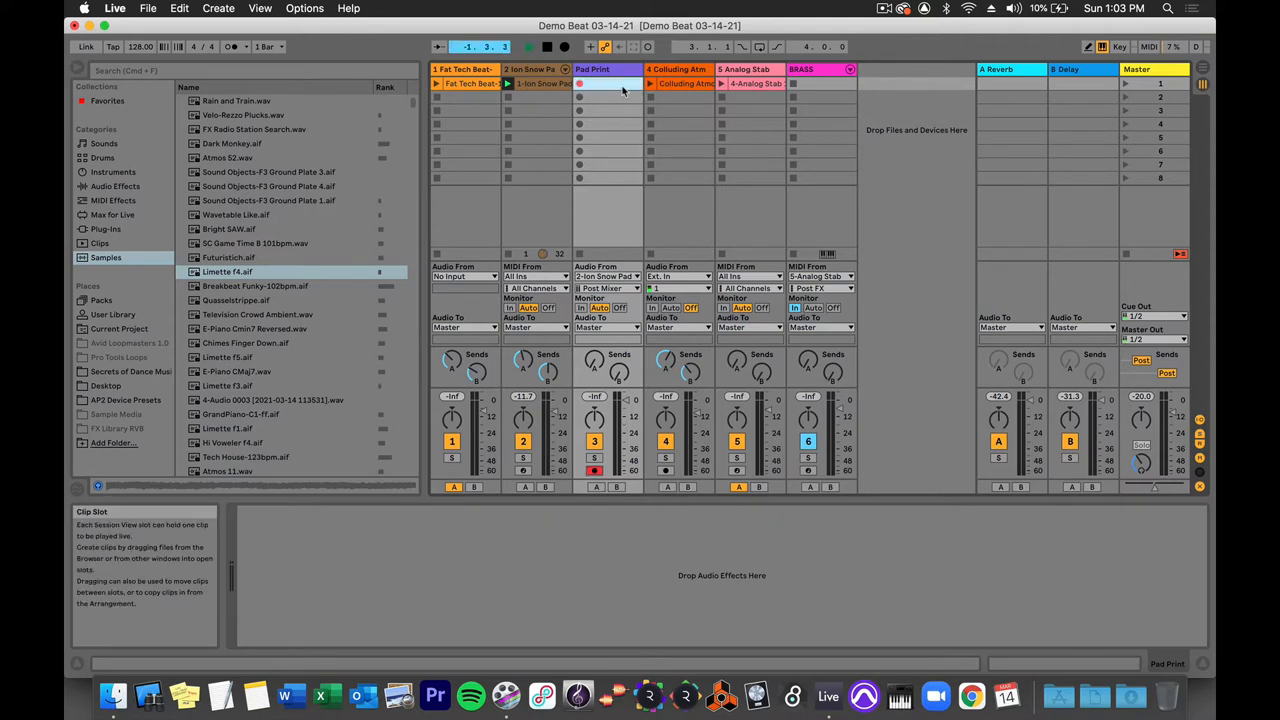
Step: Record the pad chords into a new clip on the Pad Print track
click(608, 84)
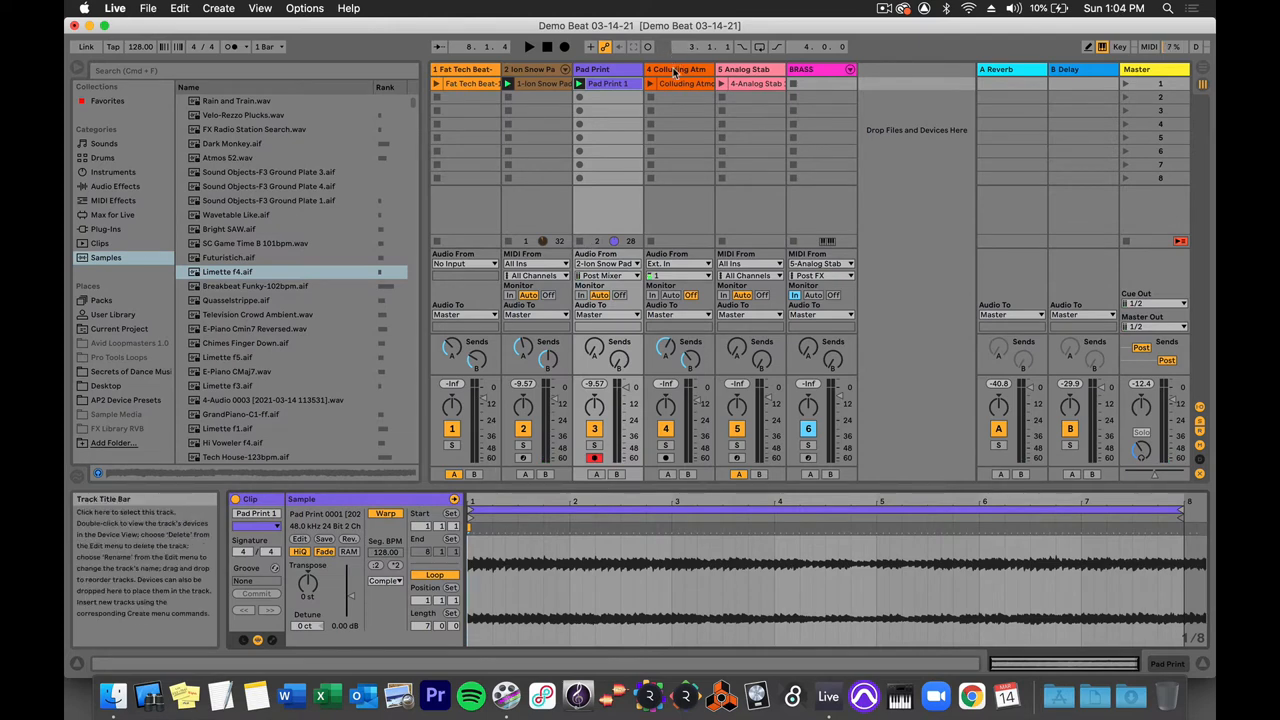
Step: Select the Colluding Atmos clip to view its details
click(652, 84)
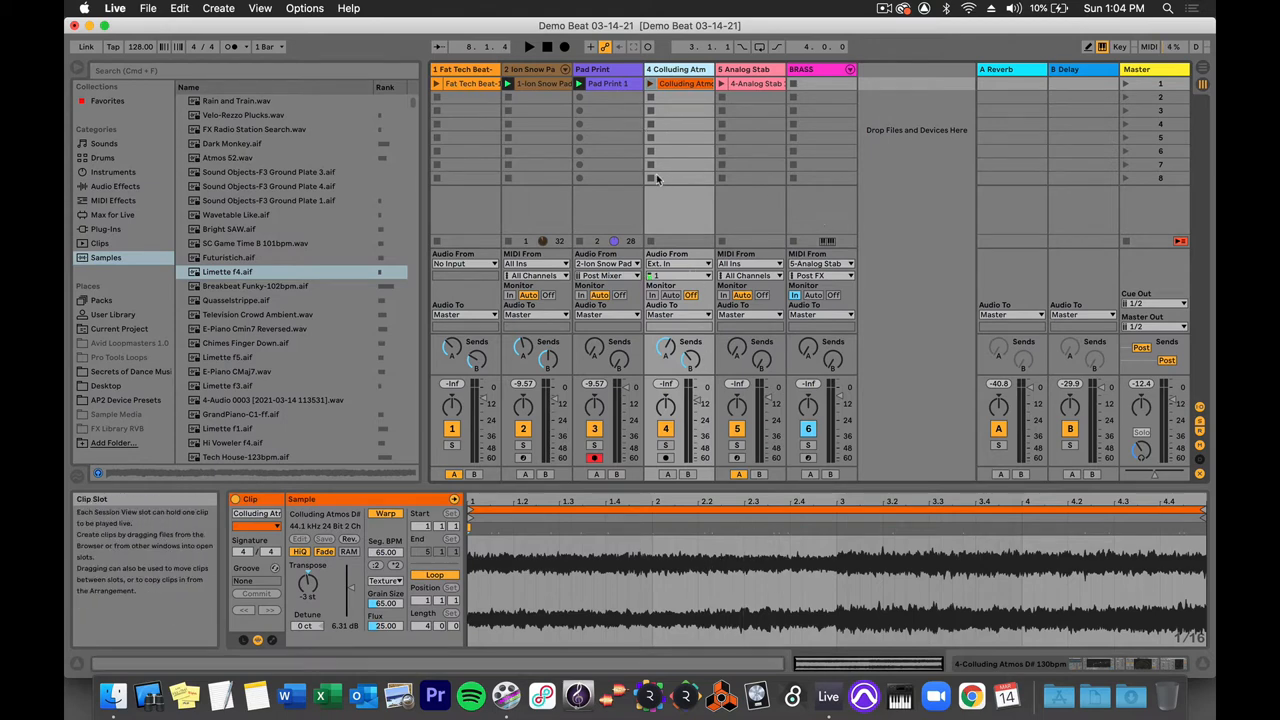
mouse_move(662, 108)
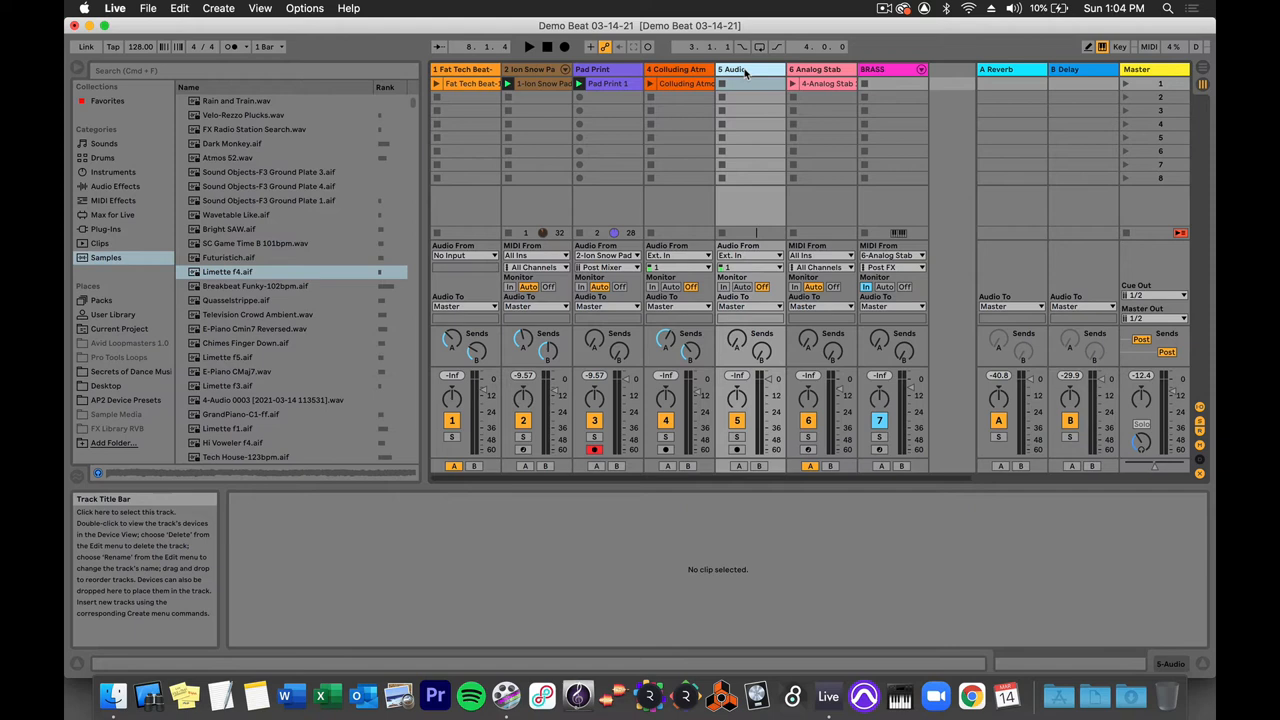
Step: Rename the new audio track to Colluding Print and bring up its input source list
click(736, 68)
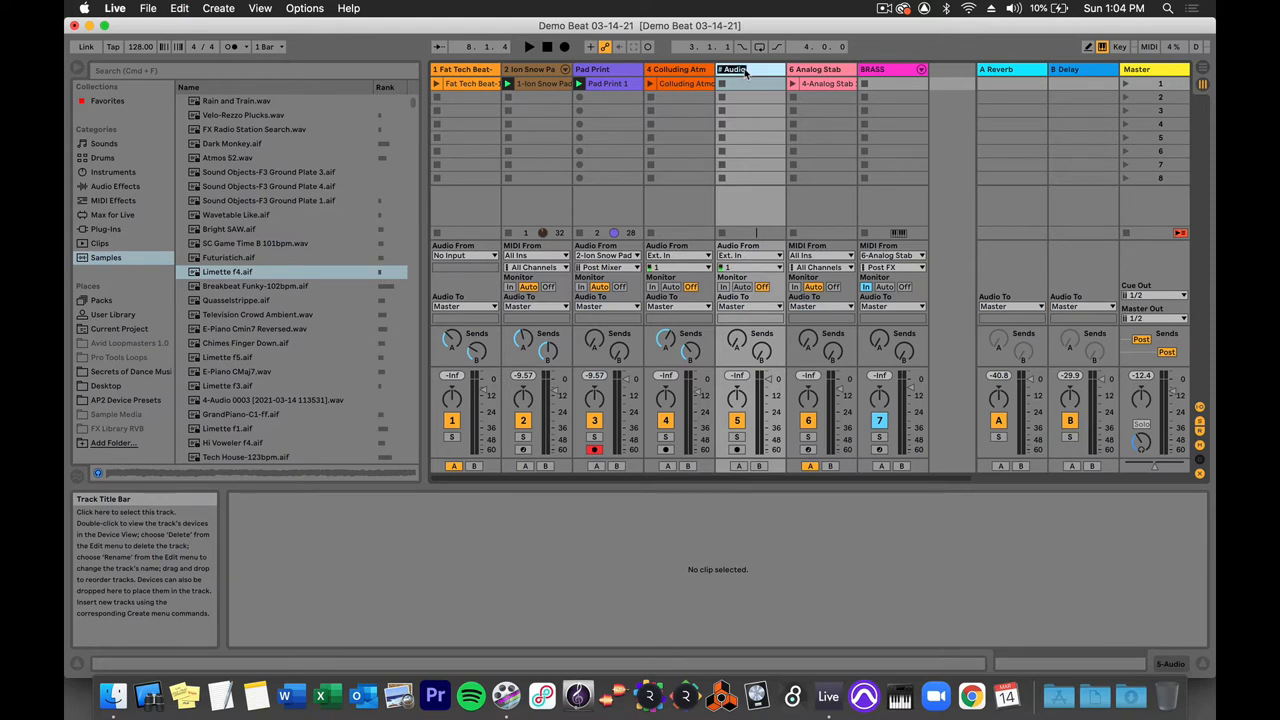
double_click(732, 68)
text(Colluding)
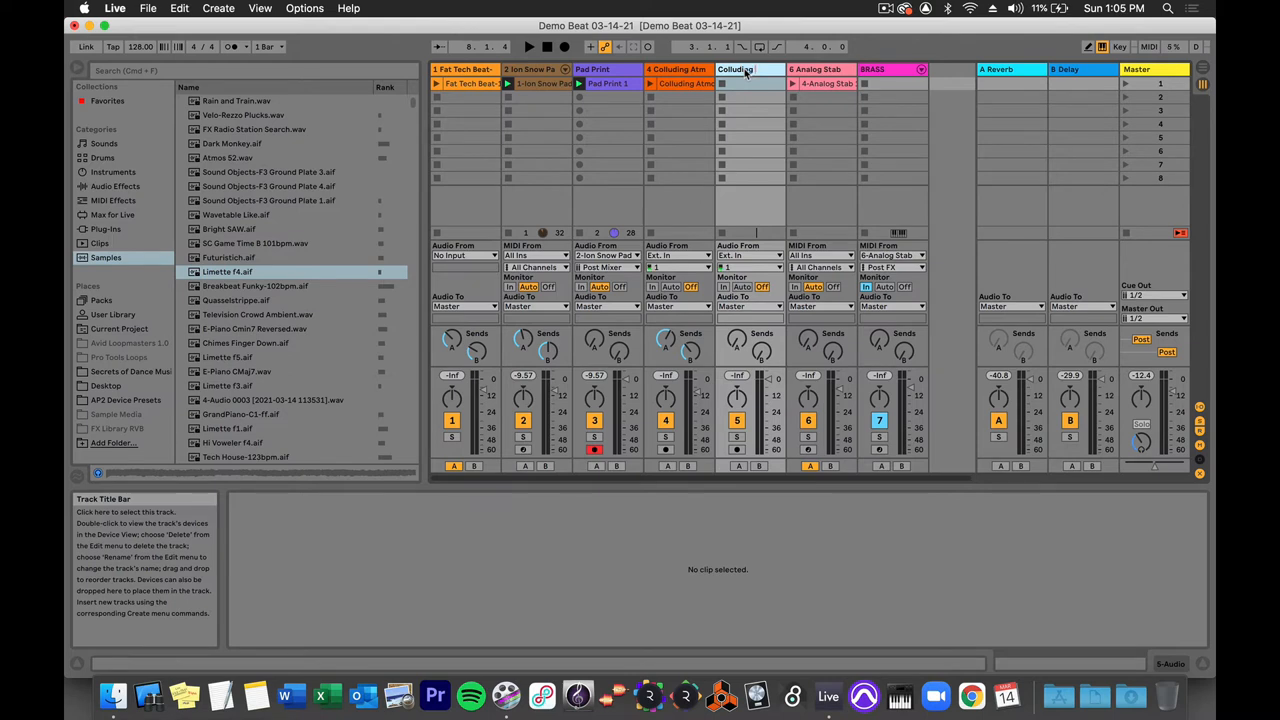
click(744, 68)
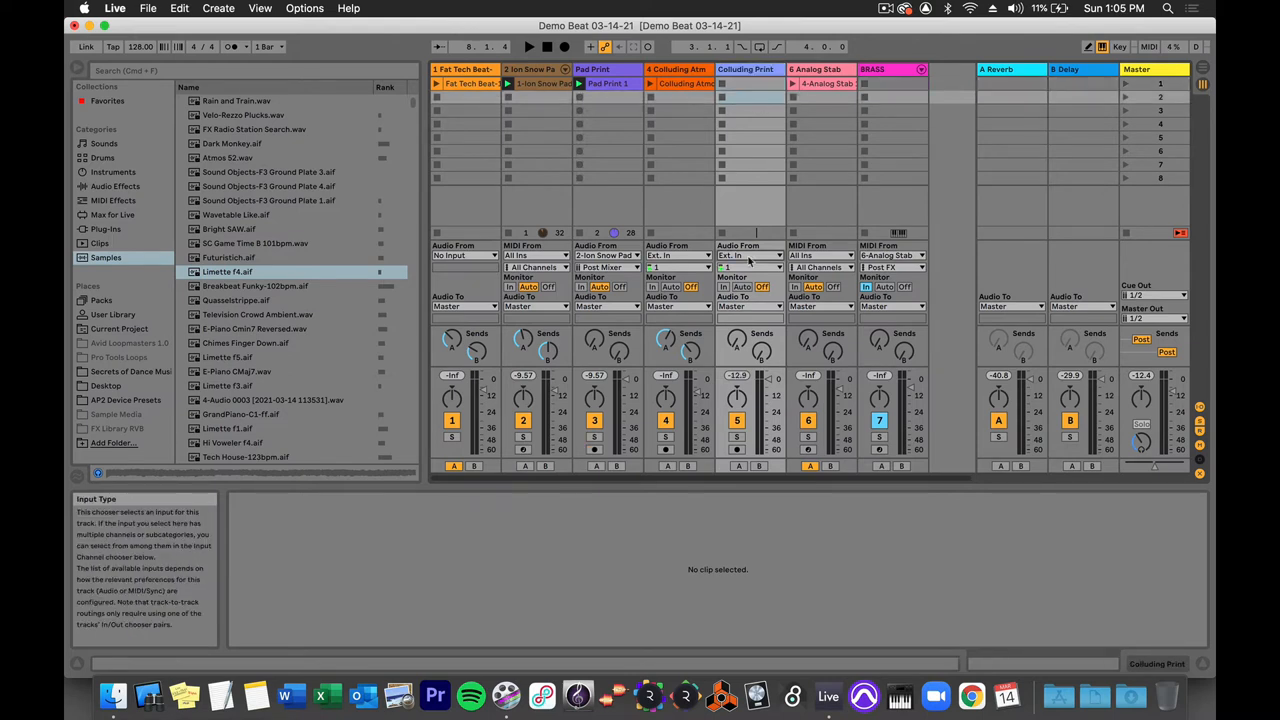
click(748, 256)
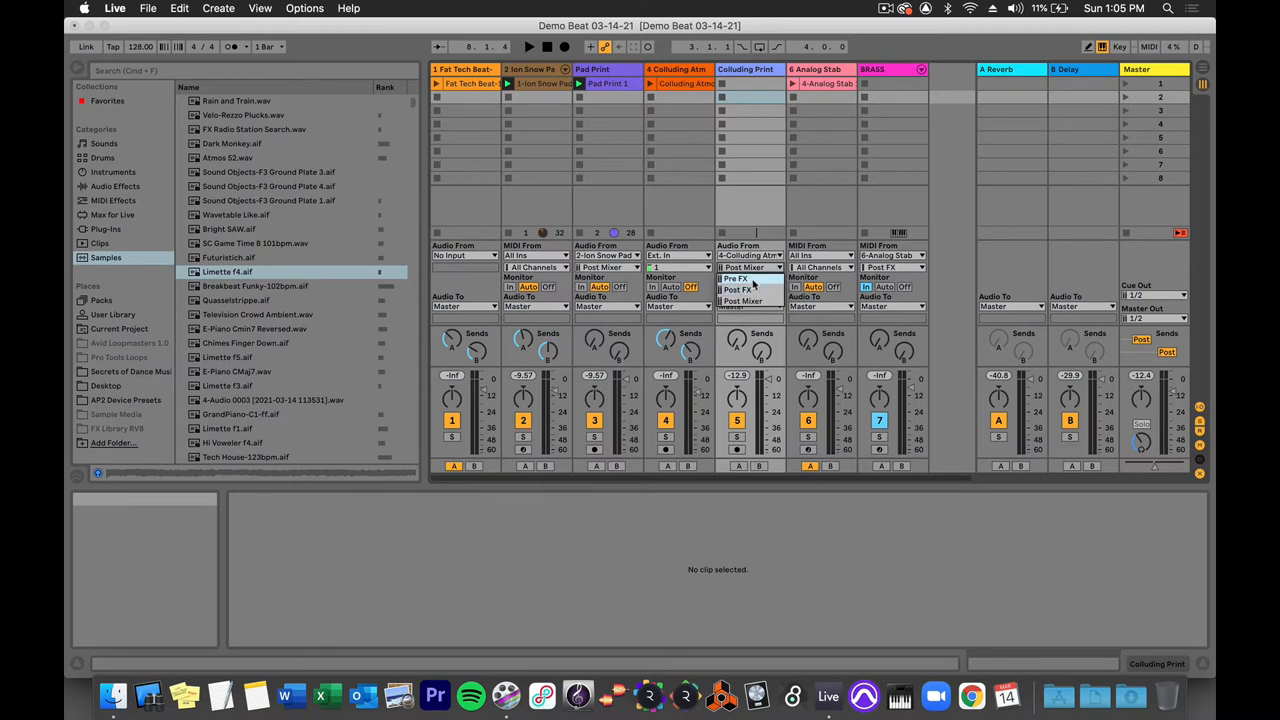
Step: Set Colluding Print to tap Colluding Atmos Post Mixer and review the Atmos clip
click(738, 290)
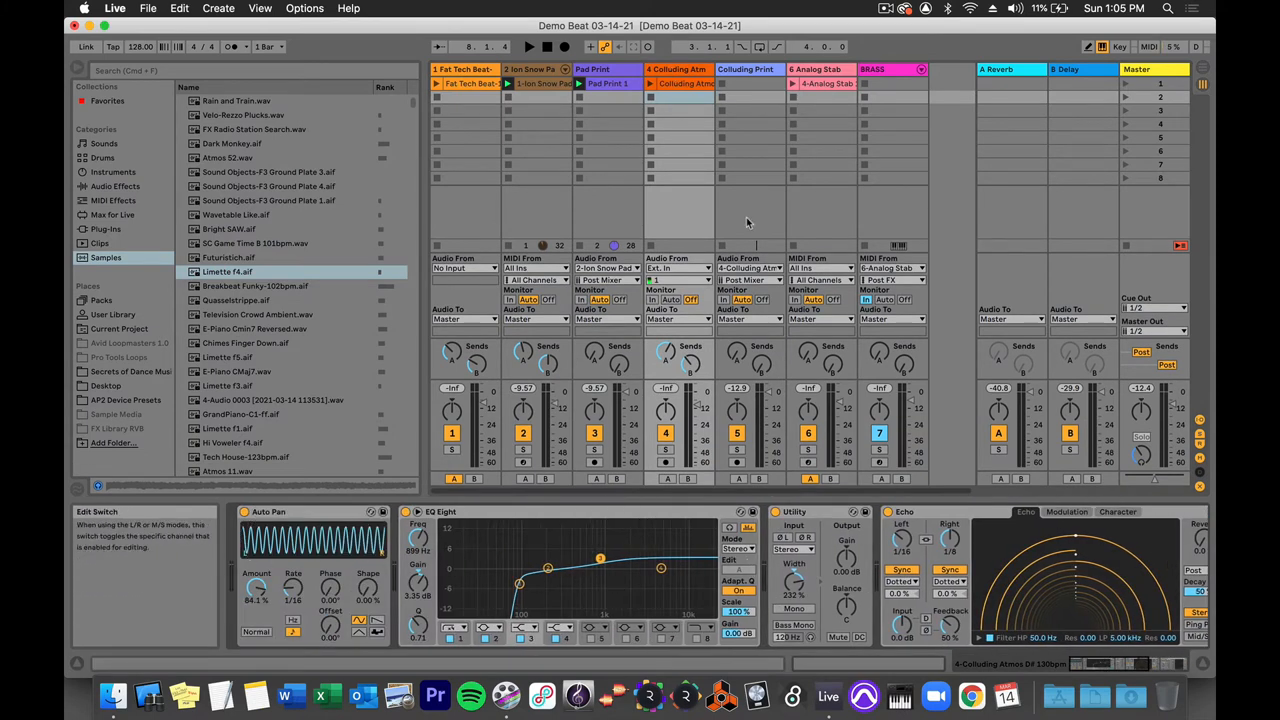
click(680, 84)
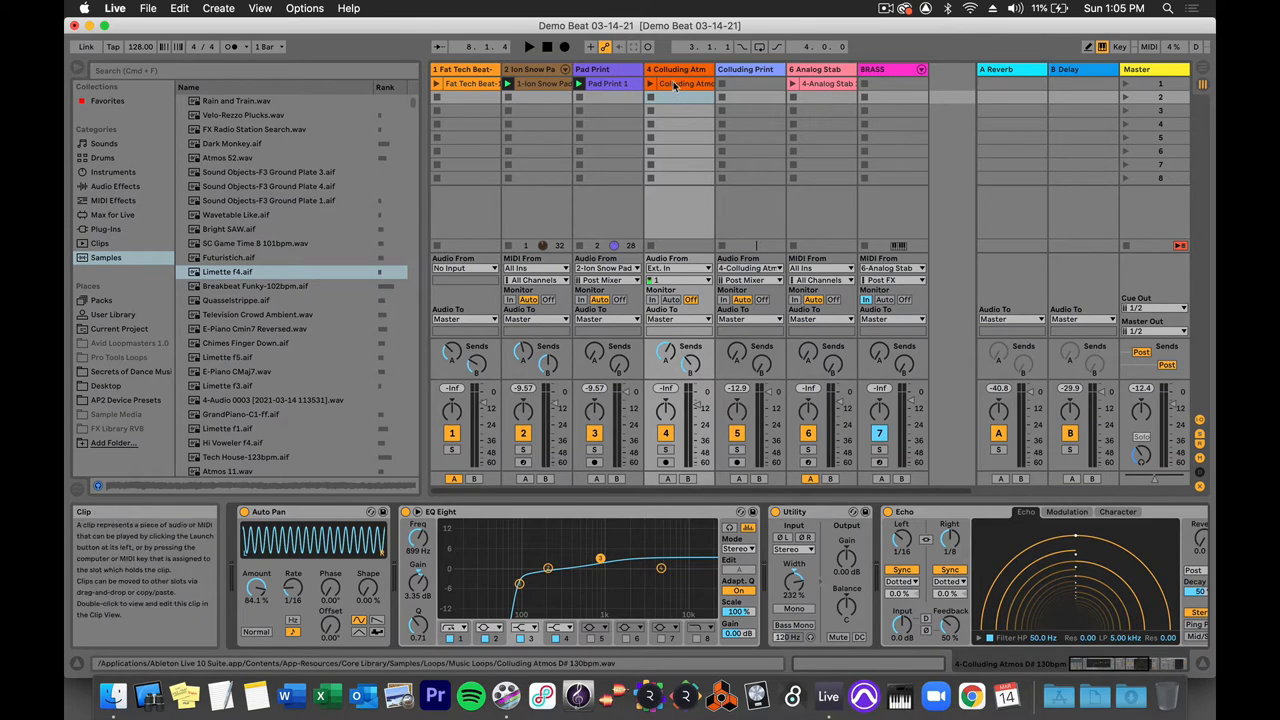
click(684, 84)
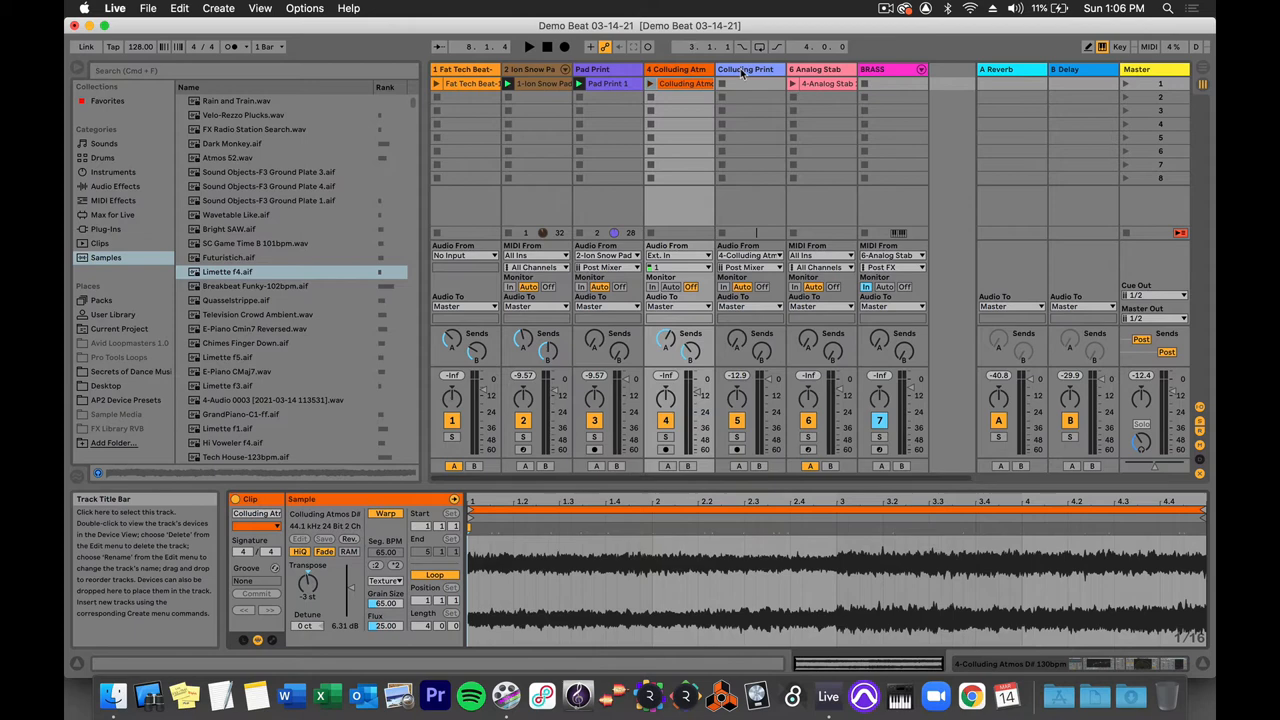
Step: Check Colluding Print's input channel against the Colluding Atmos effect chain
click(744, 68)
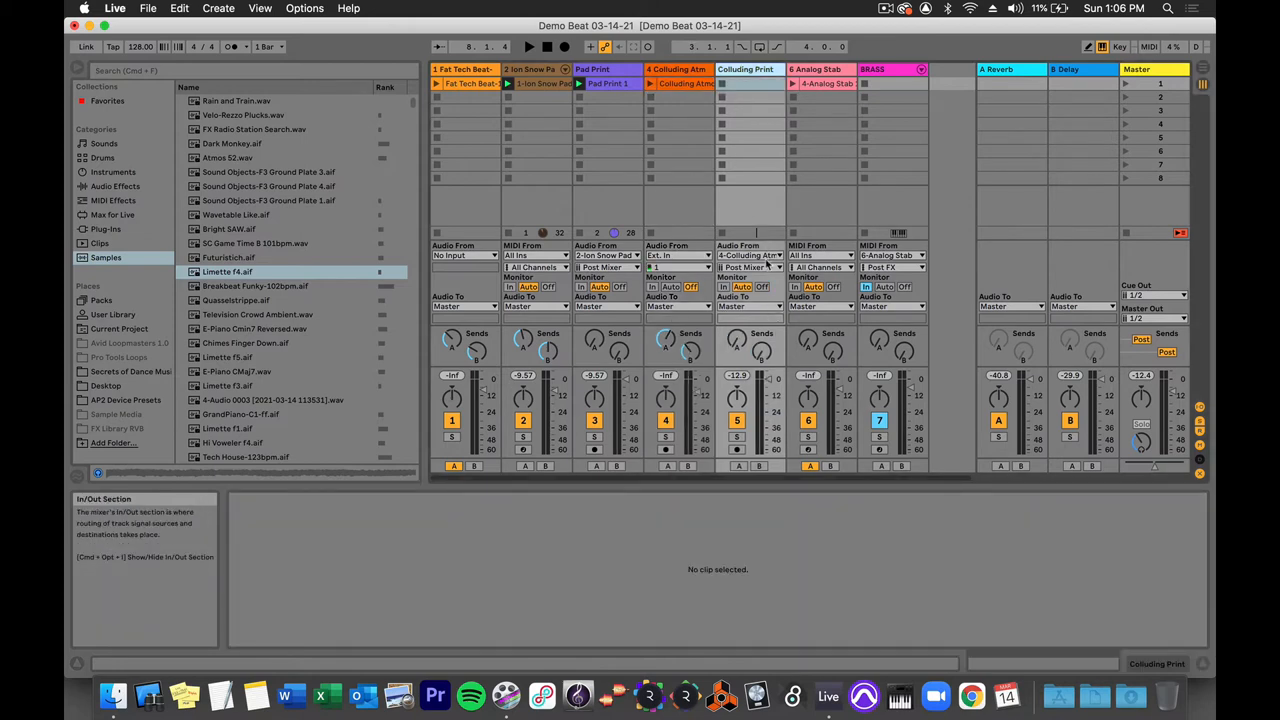
click(742, 268)
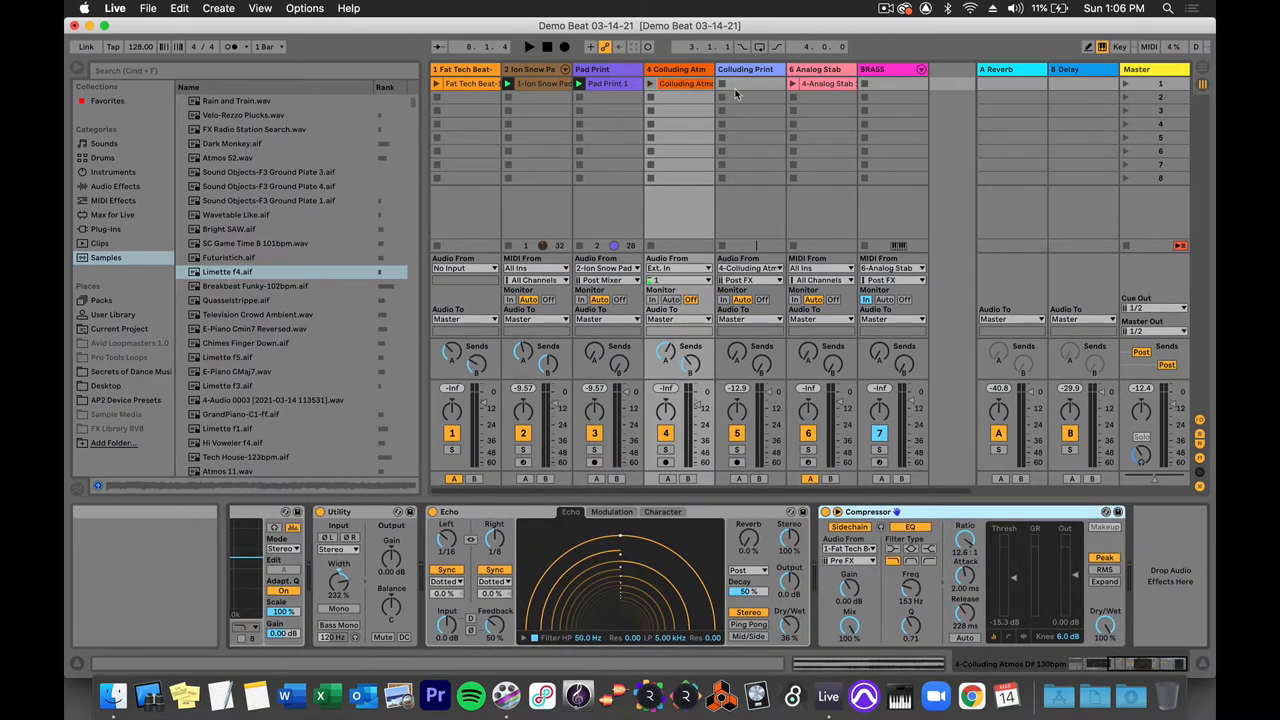
mouse_move(684, 104)
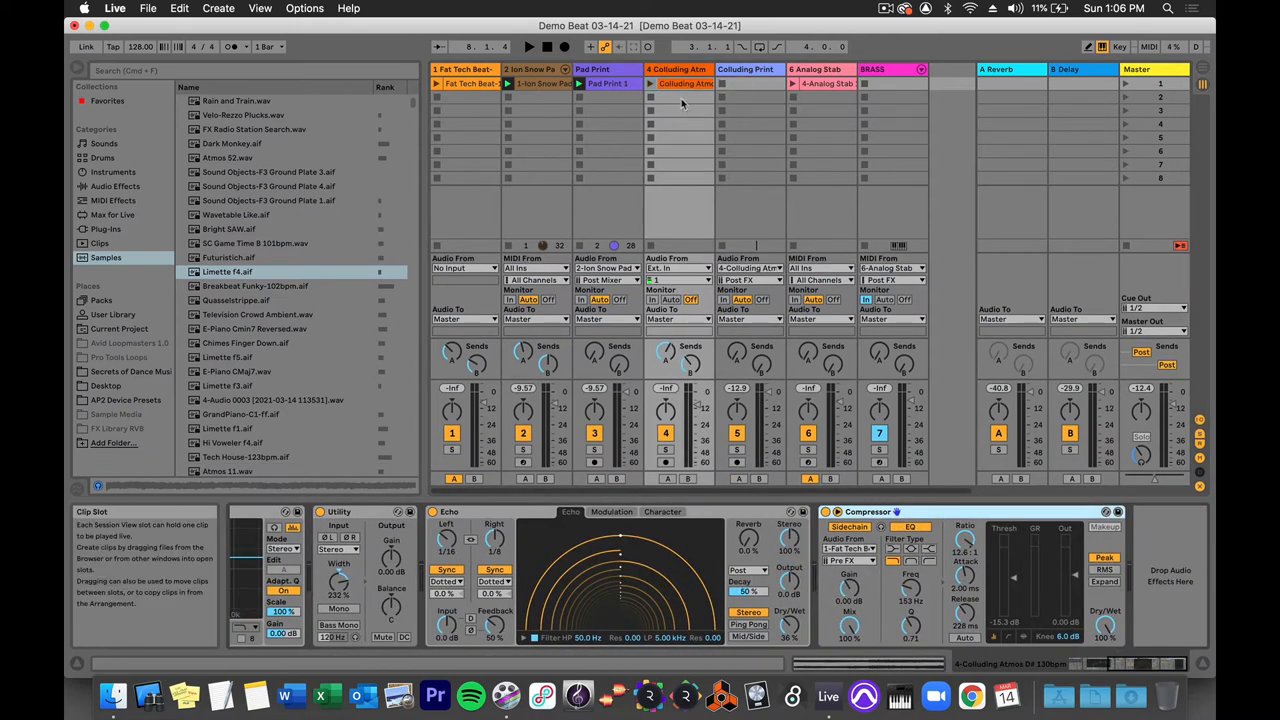
mouse_move(764, 290)
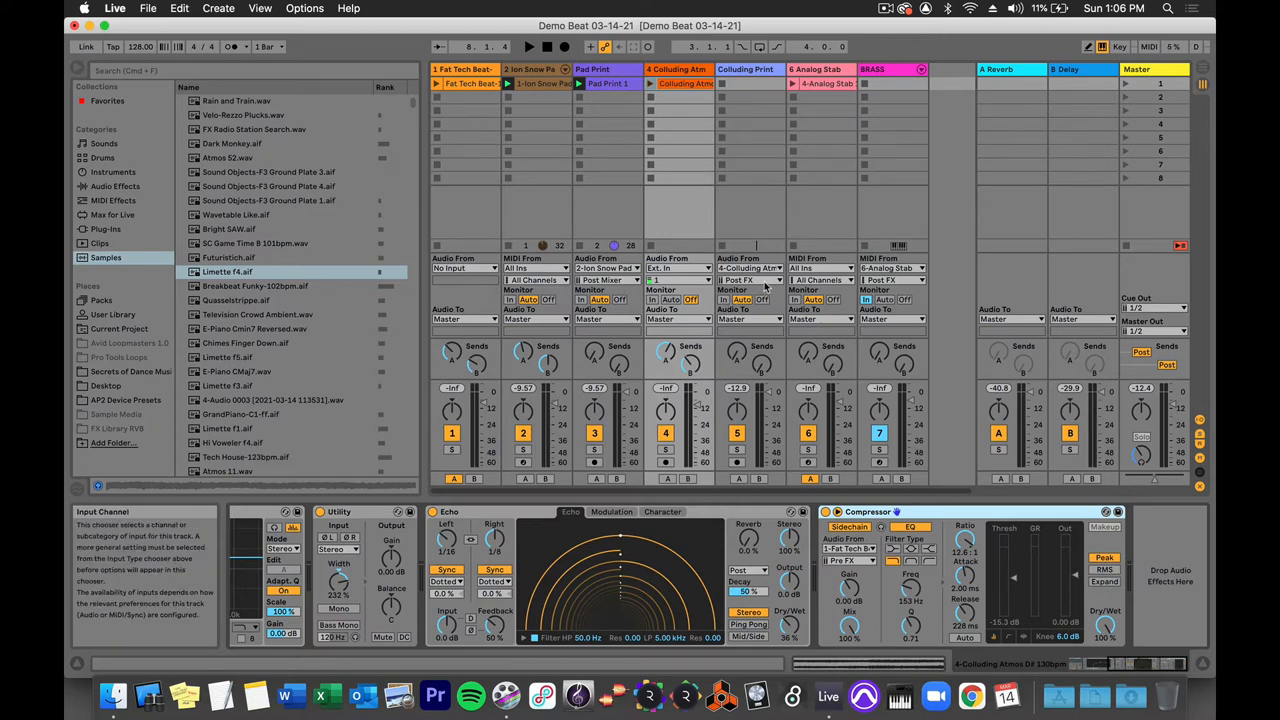
click(744, 280)
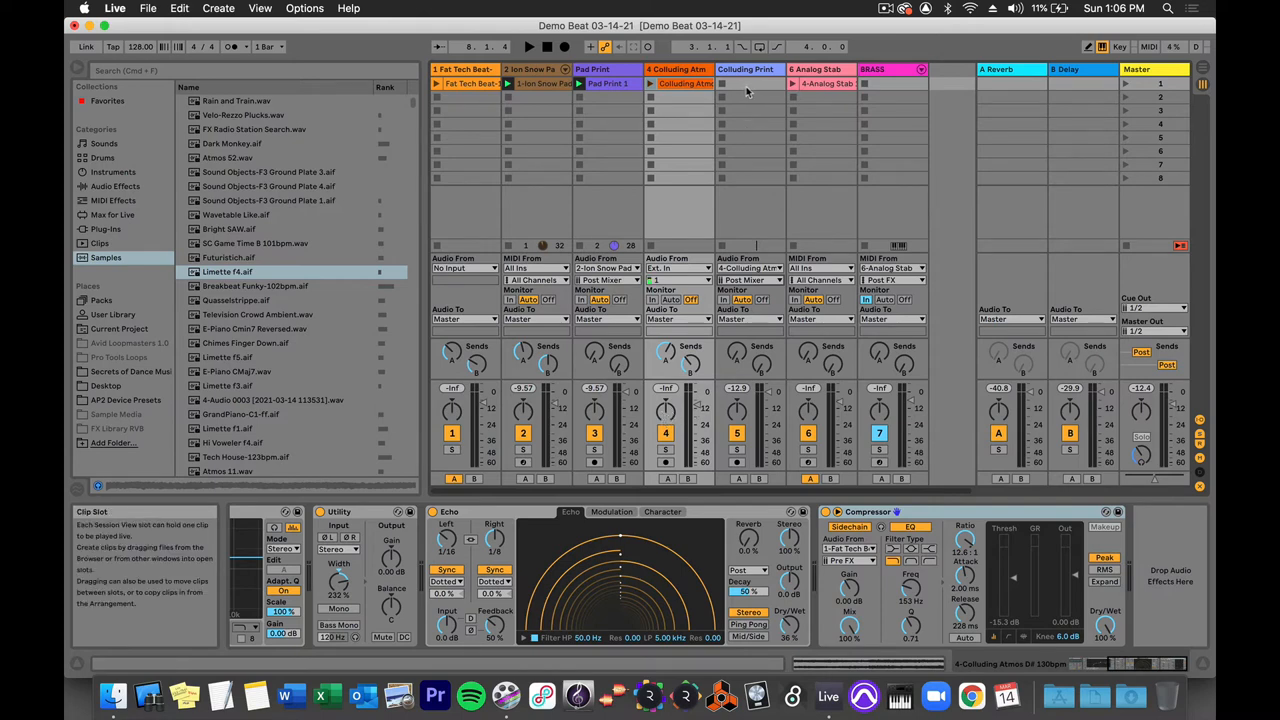
Step: Arm Colluding Print and record the atmos sound into a new clip
click(744, 280)
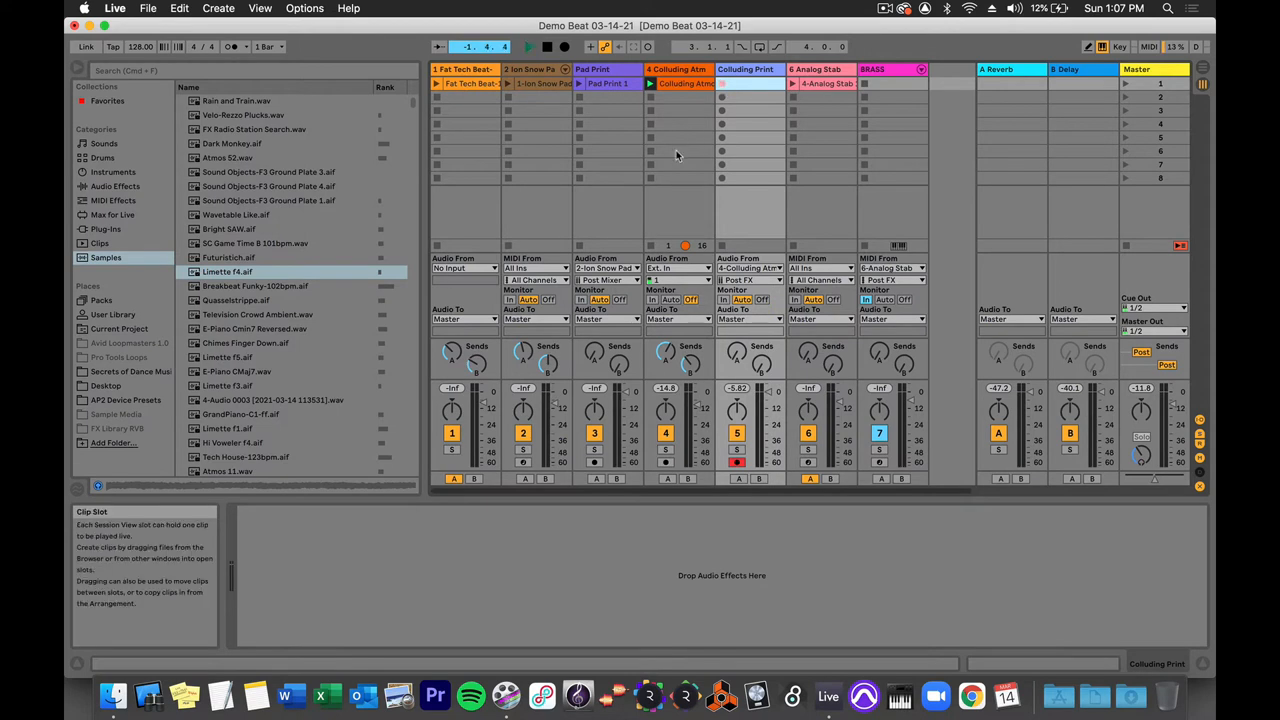
click(748, 84)
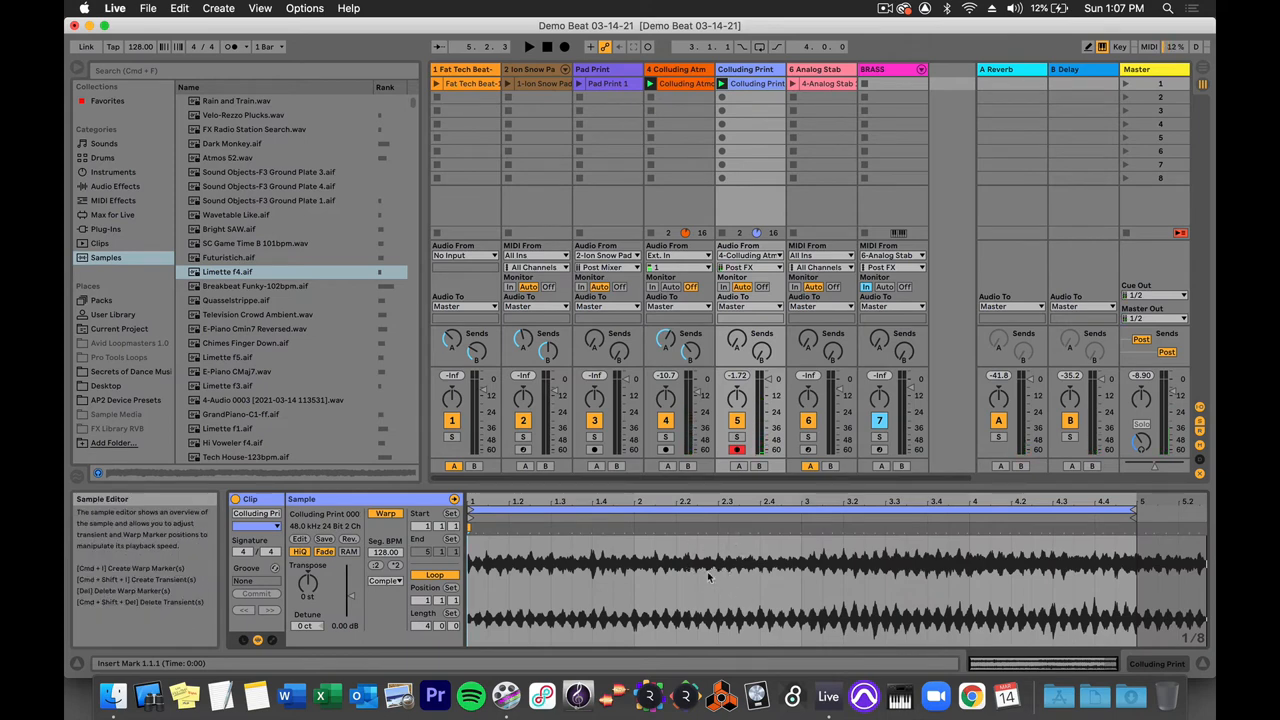
mouse_move(716, 116)
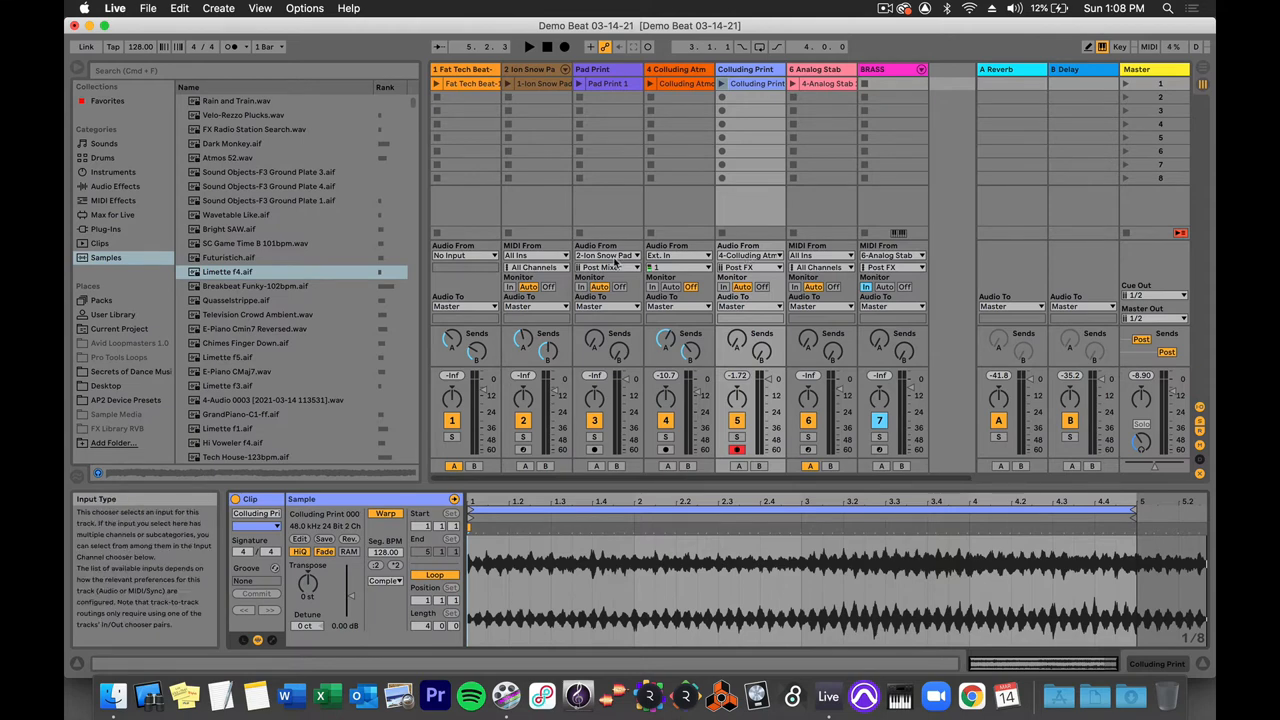
click(750, 268)
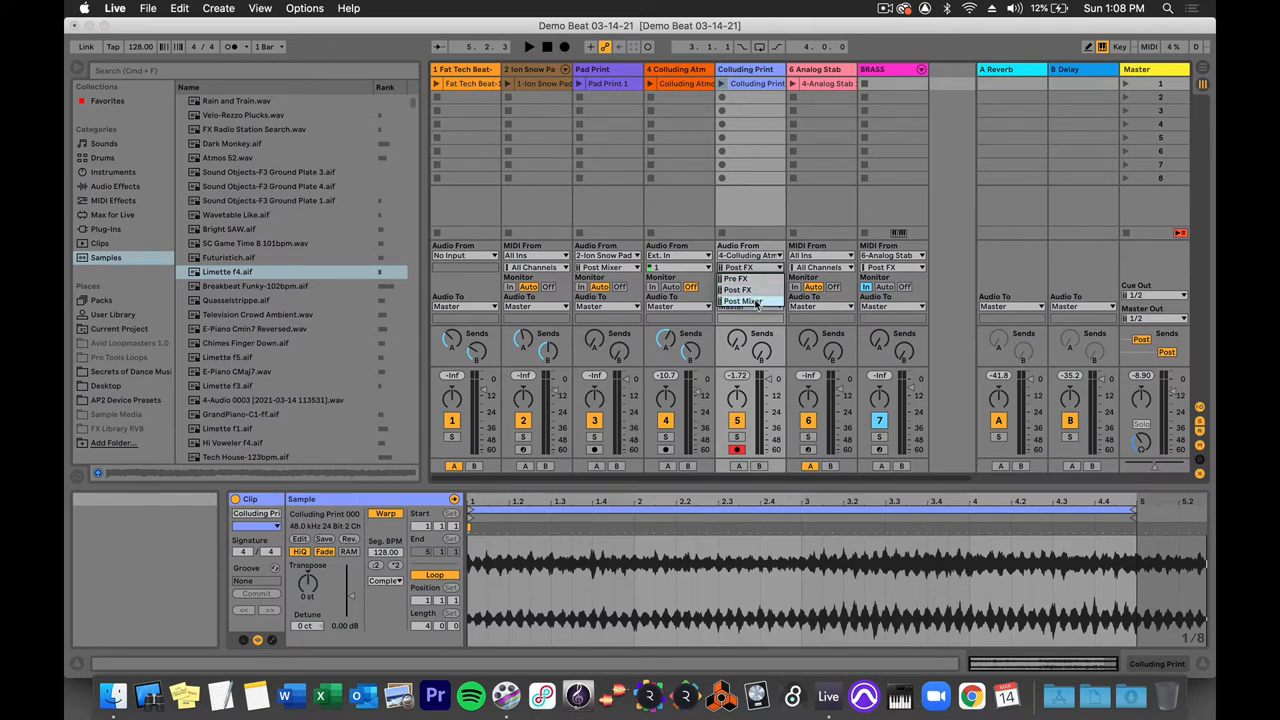
Step: Set Colluding Print's input tap point, then insert another audio track
click(742, 288)
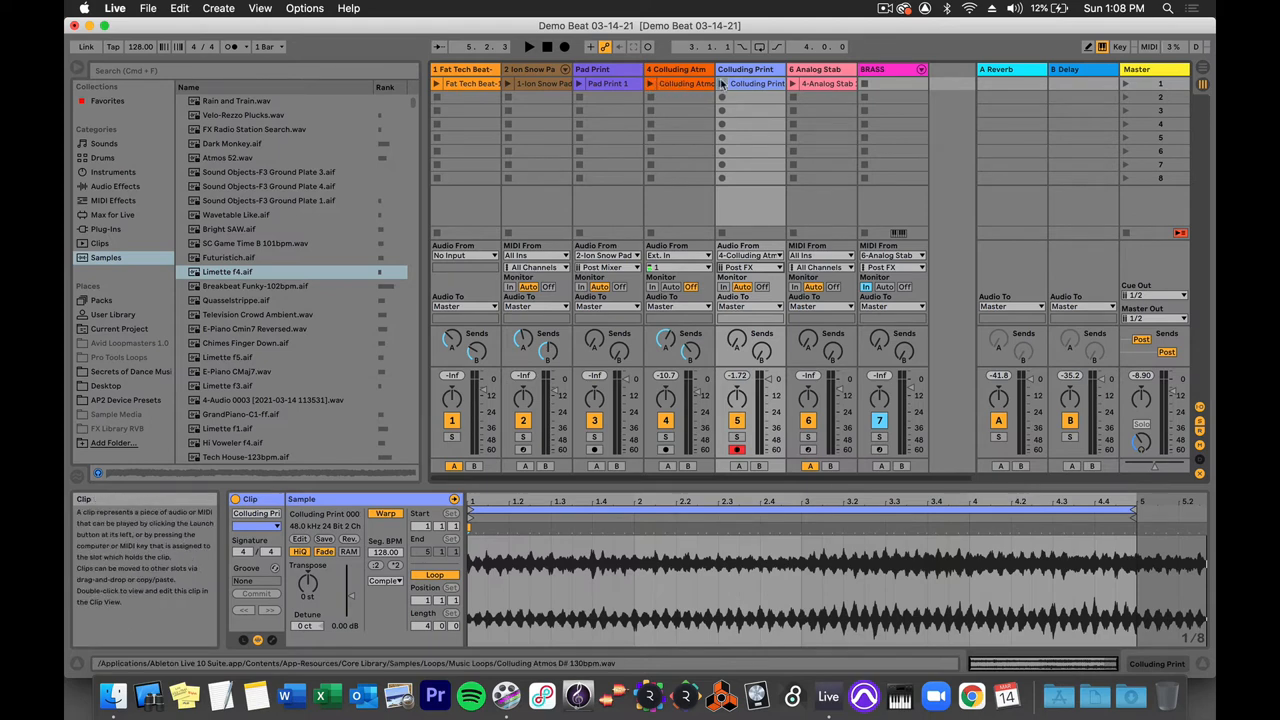
click(744, 104)
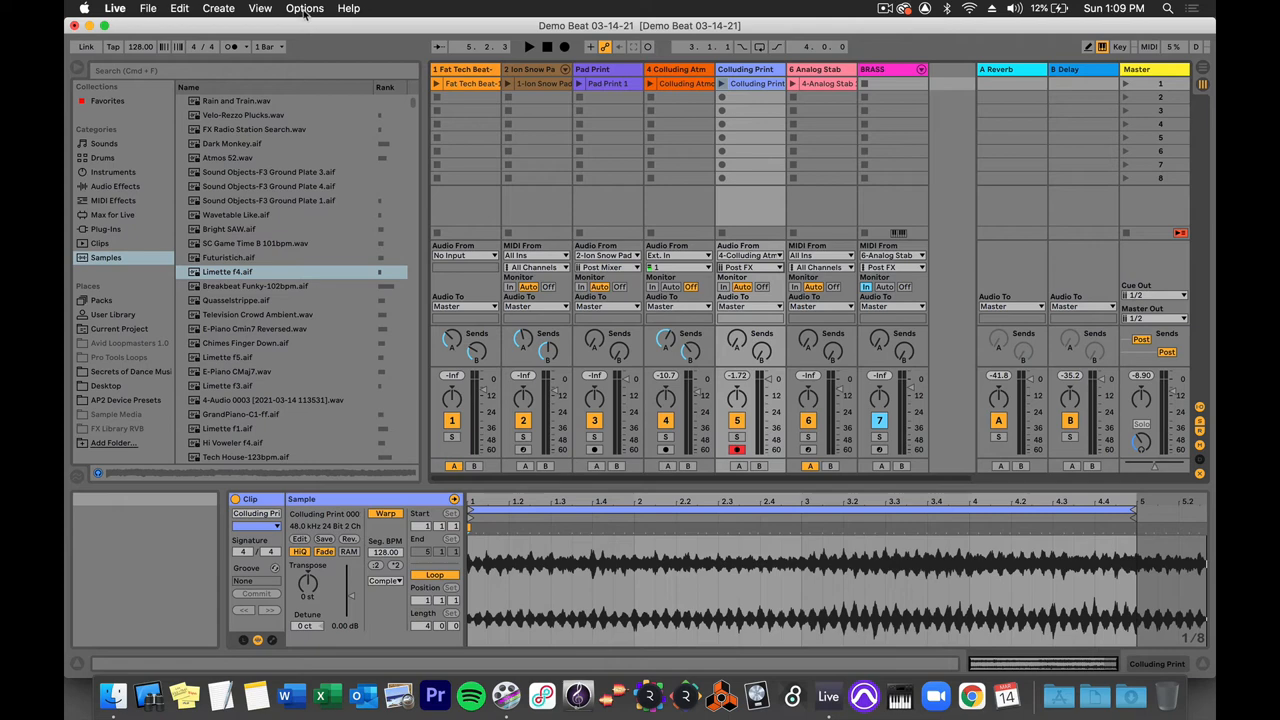
click(218, 8)
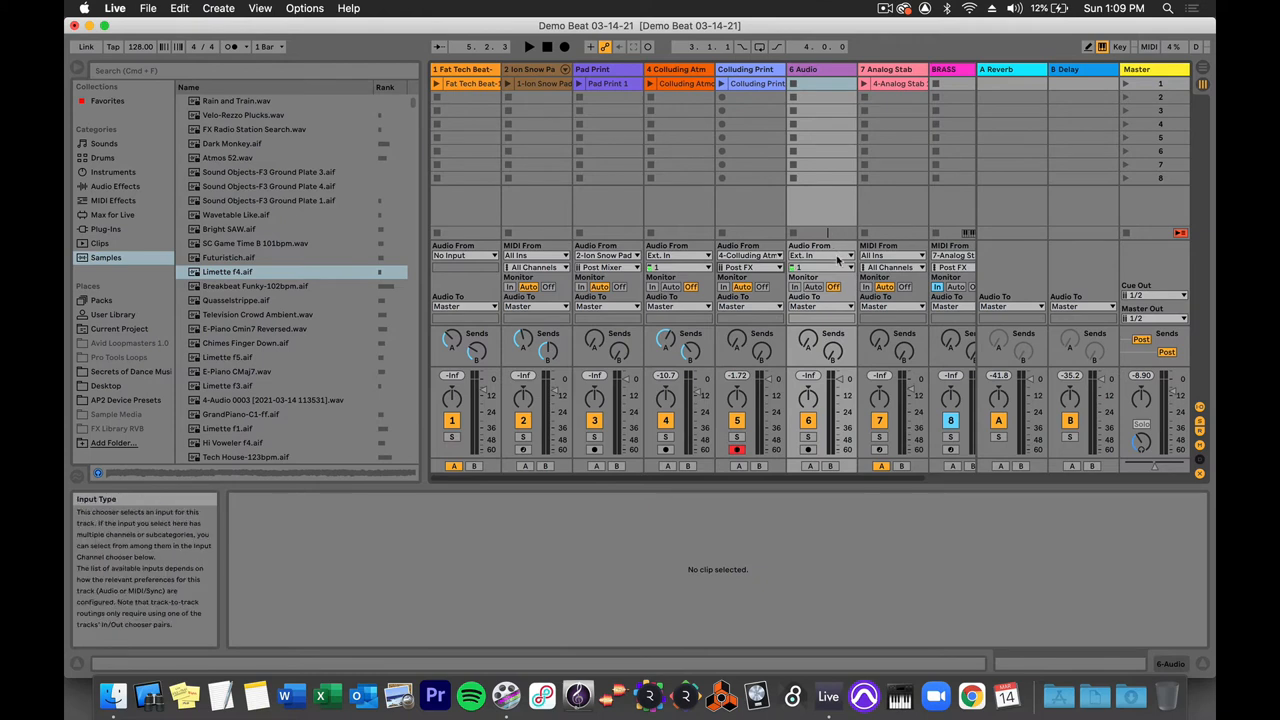
Step: Set the new track's Audio From to Resampling of the master output
click(820, 256)
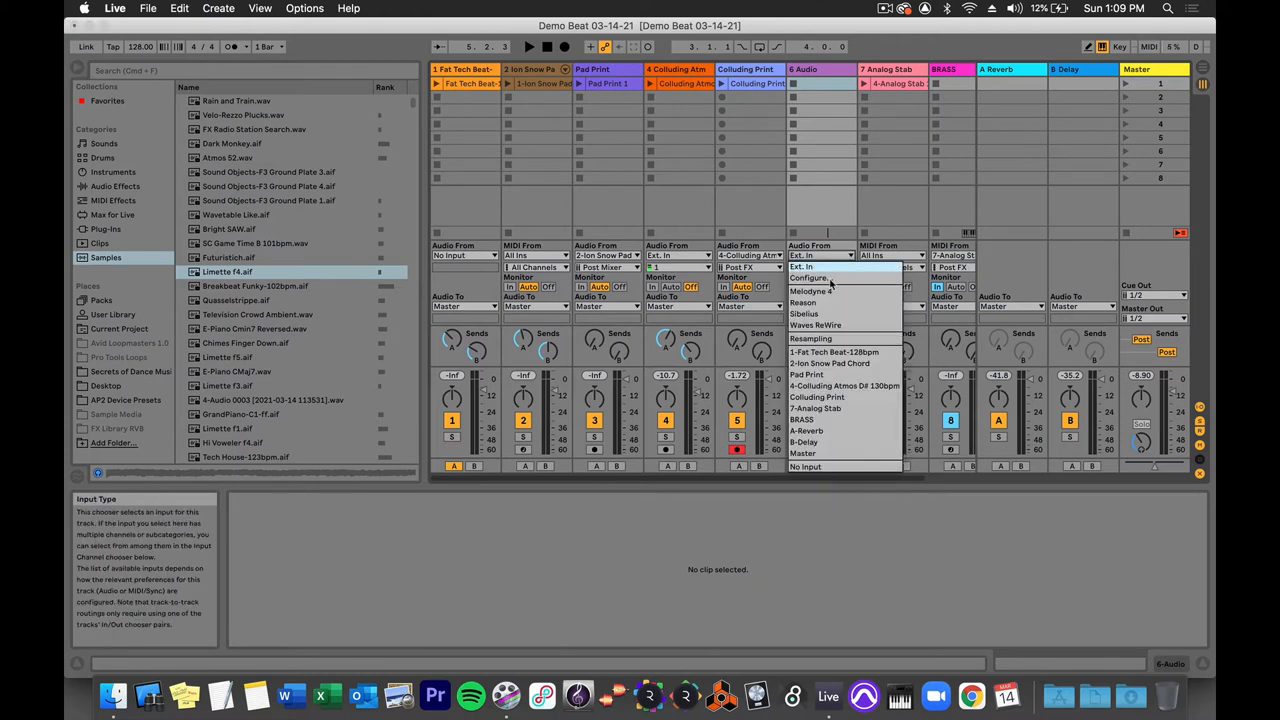
click(810, 338)
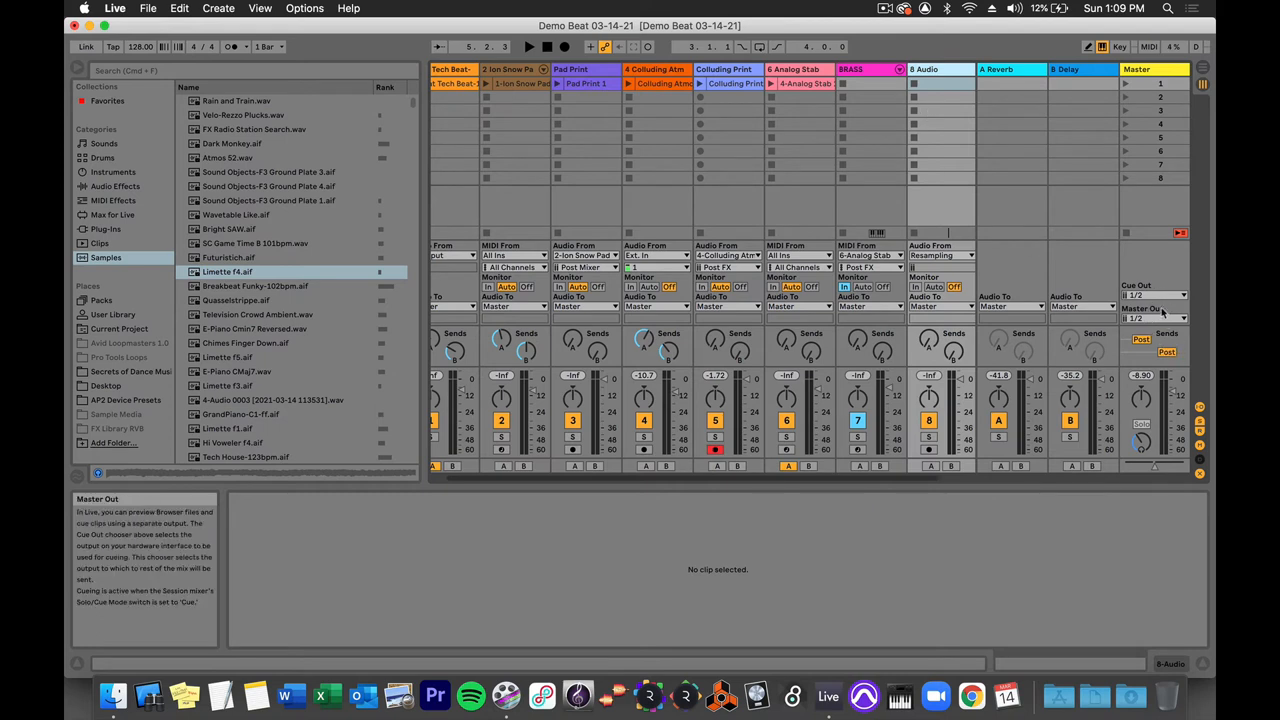
mouse_move(948, 152)
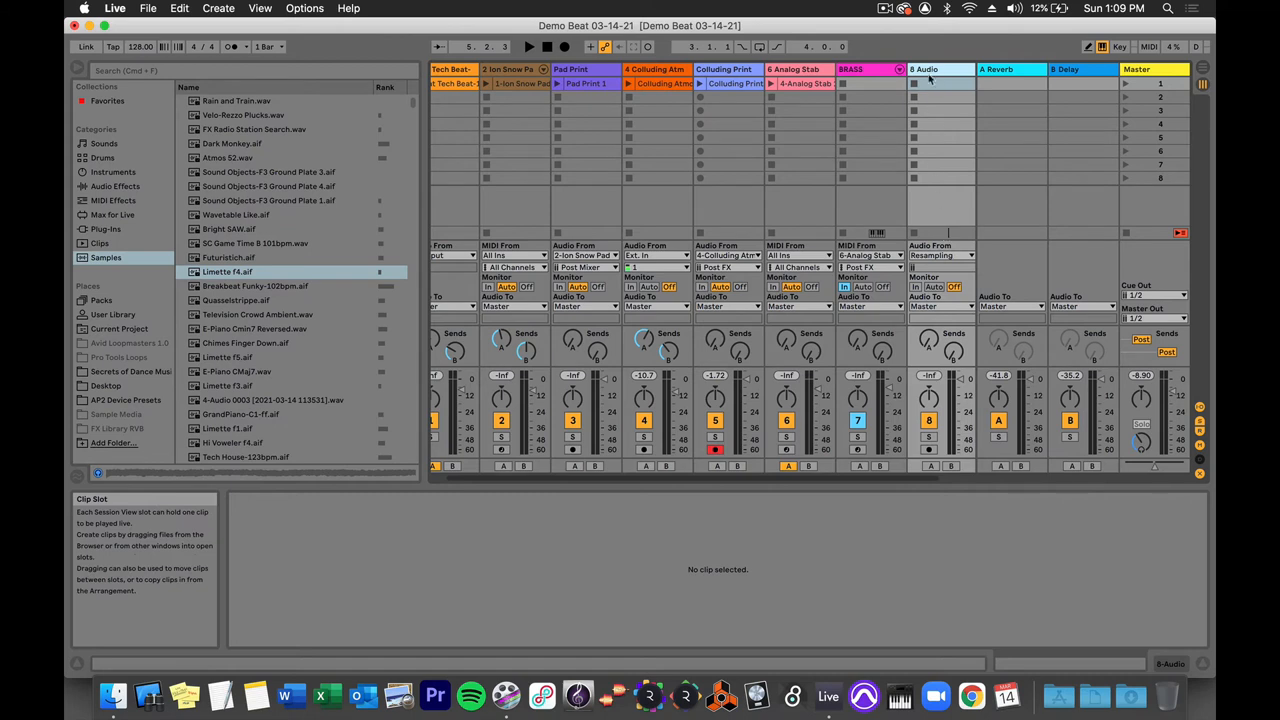
mouse_move(938, 198)
text(Resample Print)
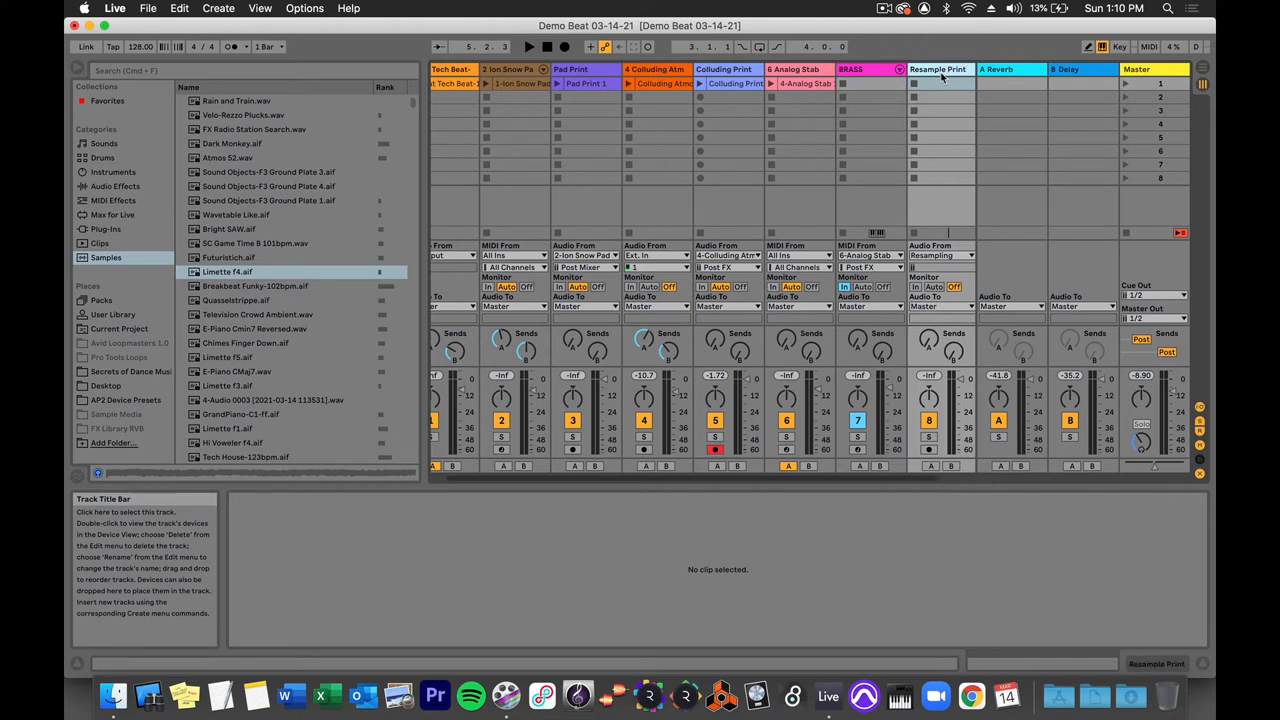
Step: Arm Resample Print and record a clip of the resampled master output
click(928, 452)
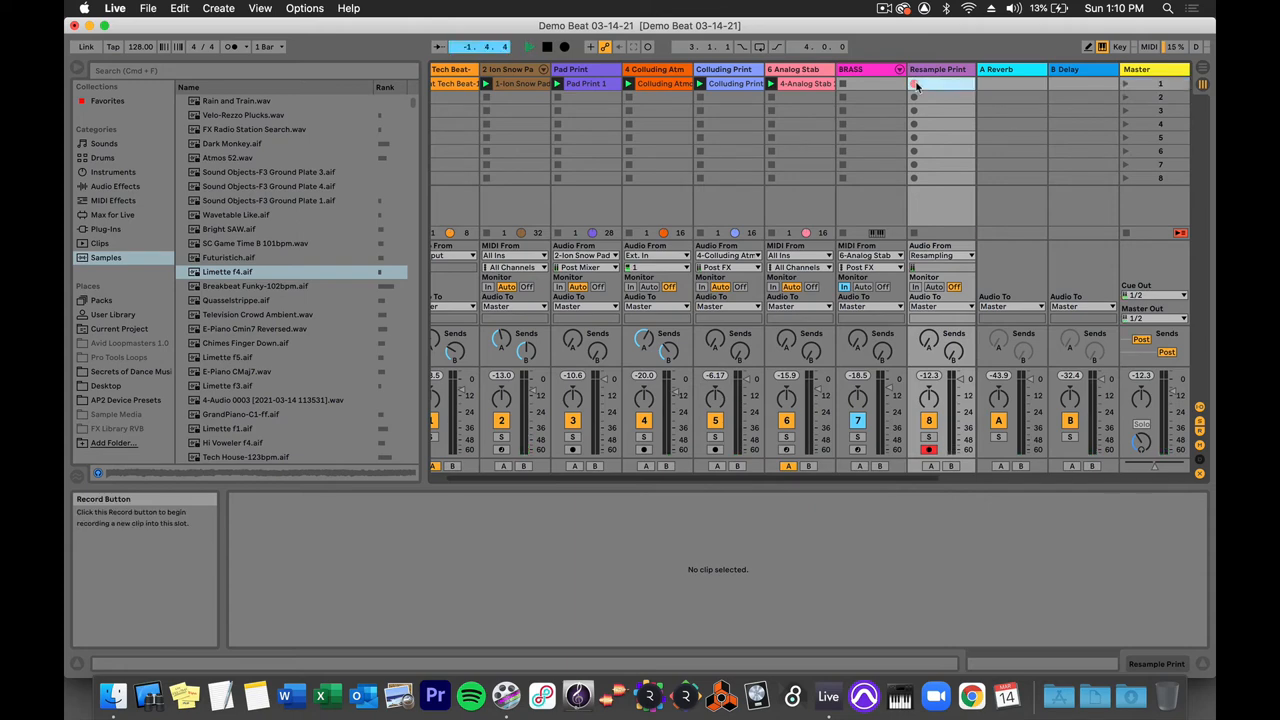
click(912, 84)
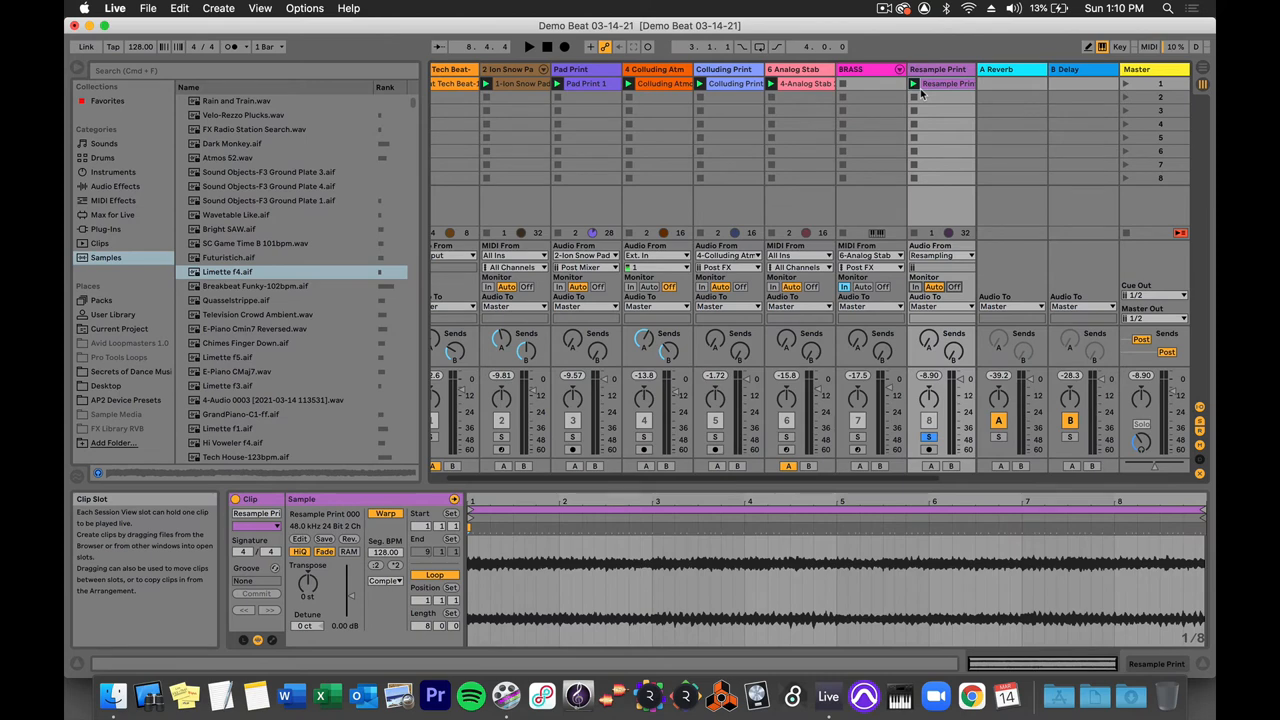
Step: Show the Analog Stab clip's notes, then select the A Reverb return track
click(528, 46)
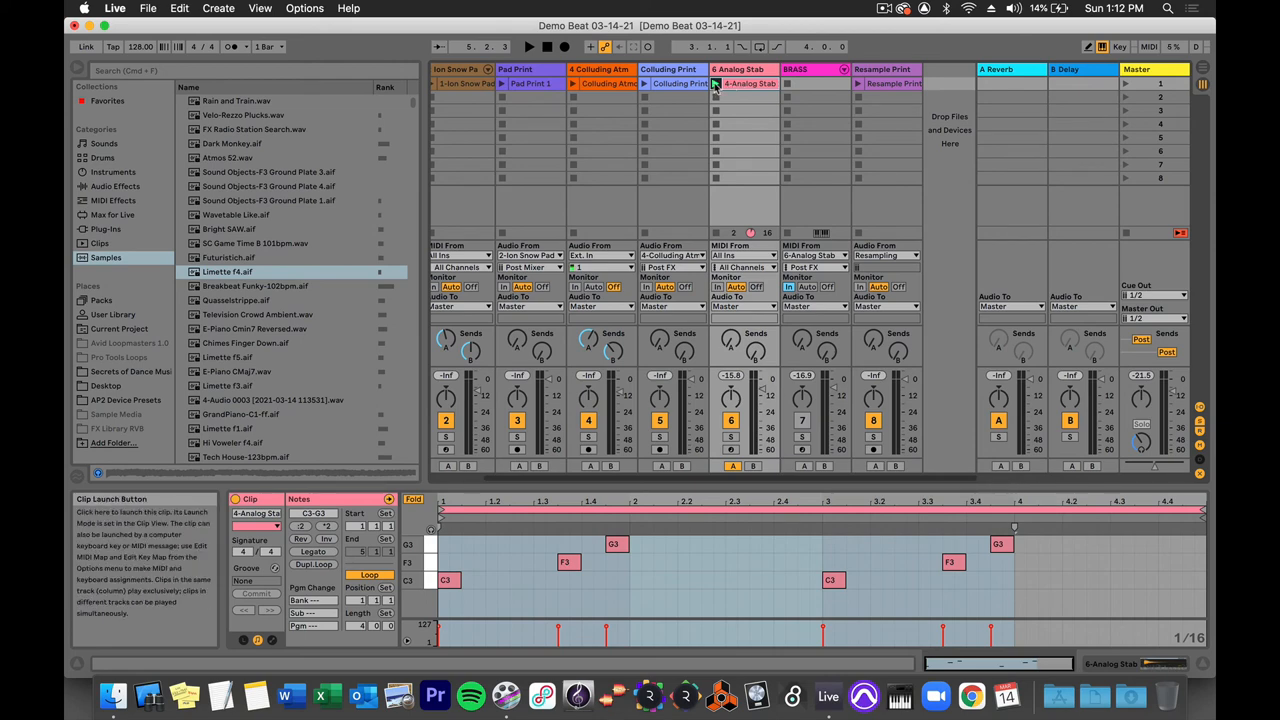
click(528, 46)
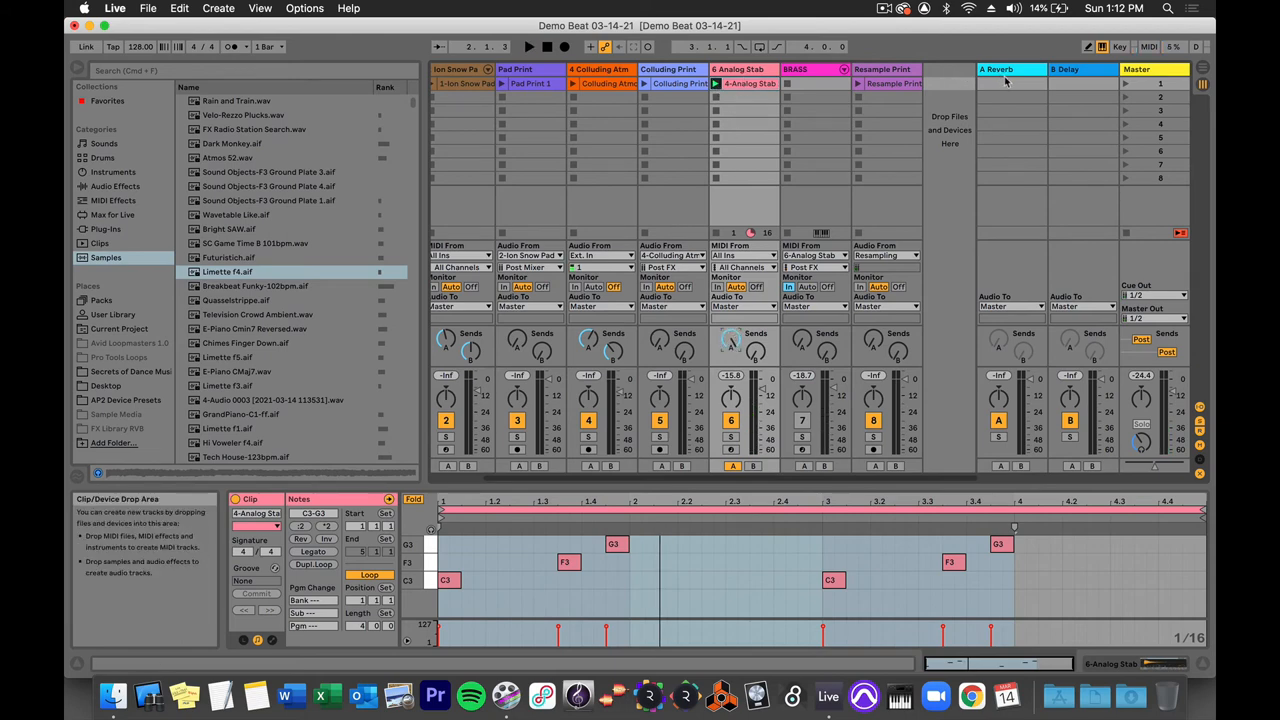
mouse_move(1010, 108)
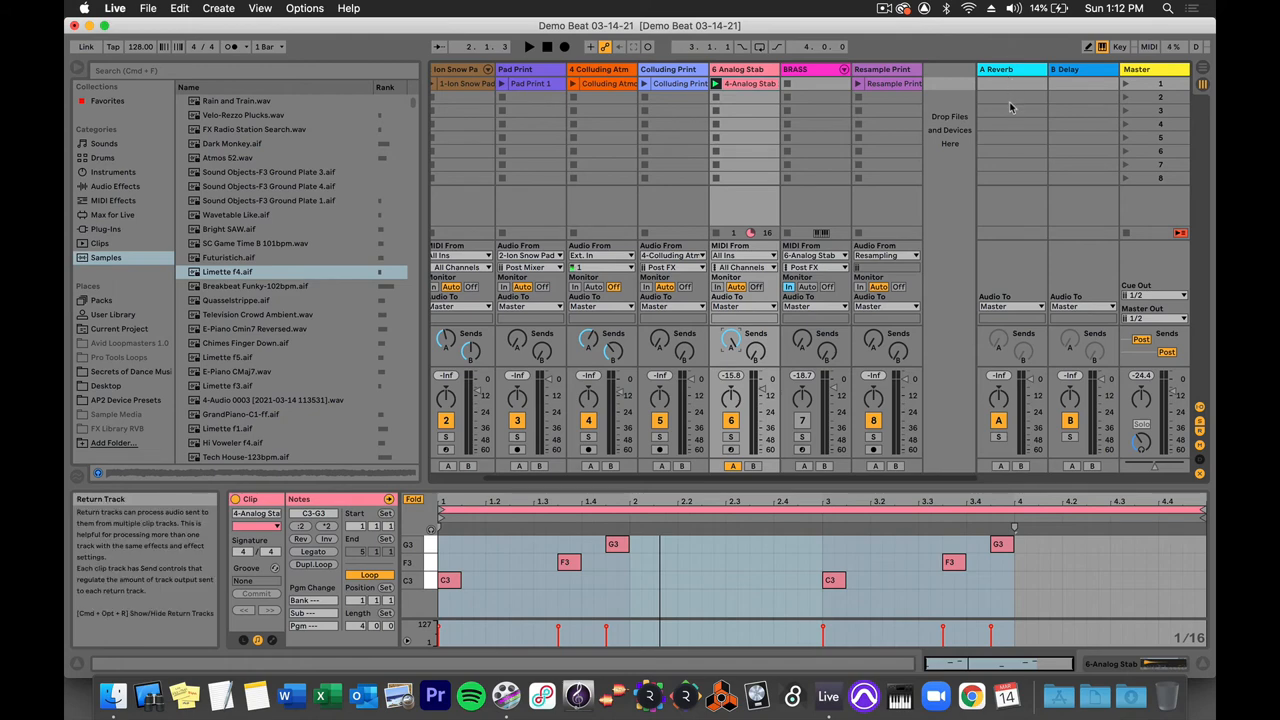
Step: Adjust the Decay Time on the A Reverb return's Reverb device
click(528, 46)
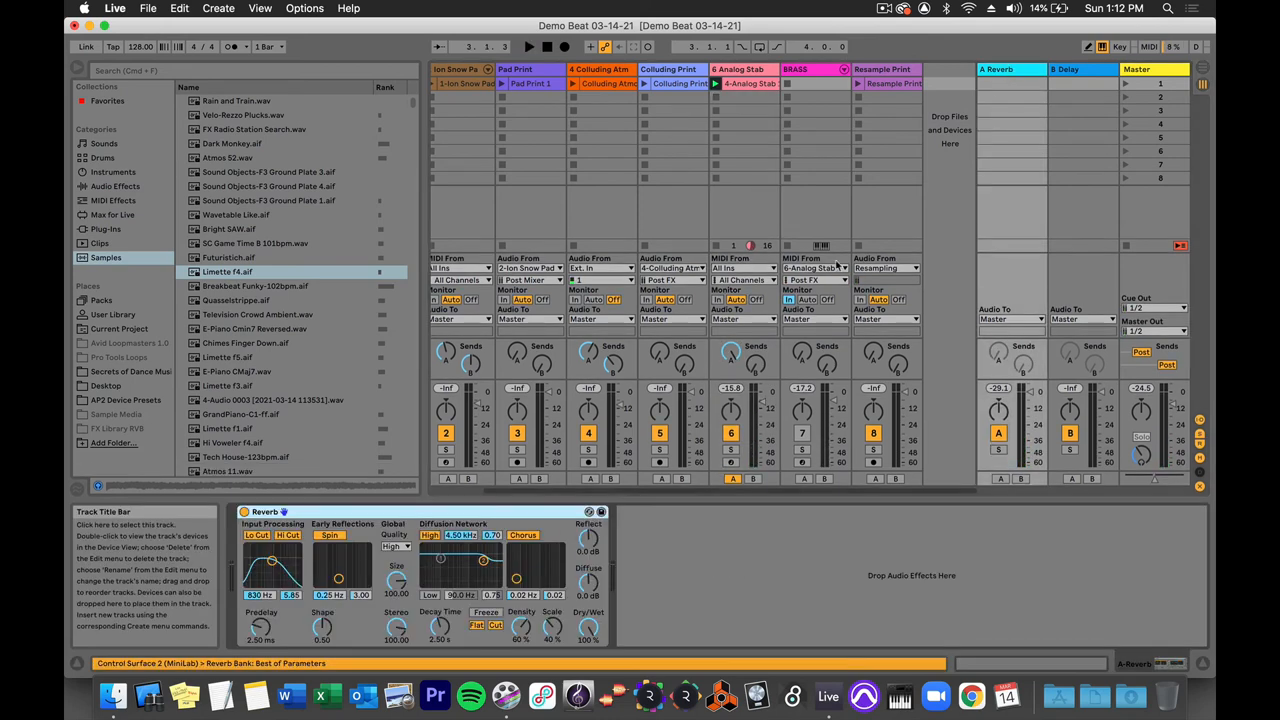
click(440, 624)
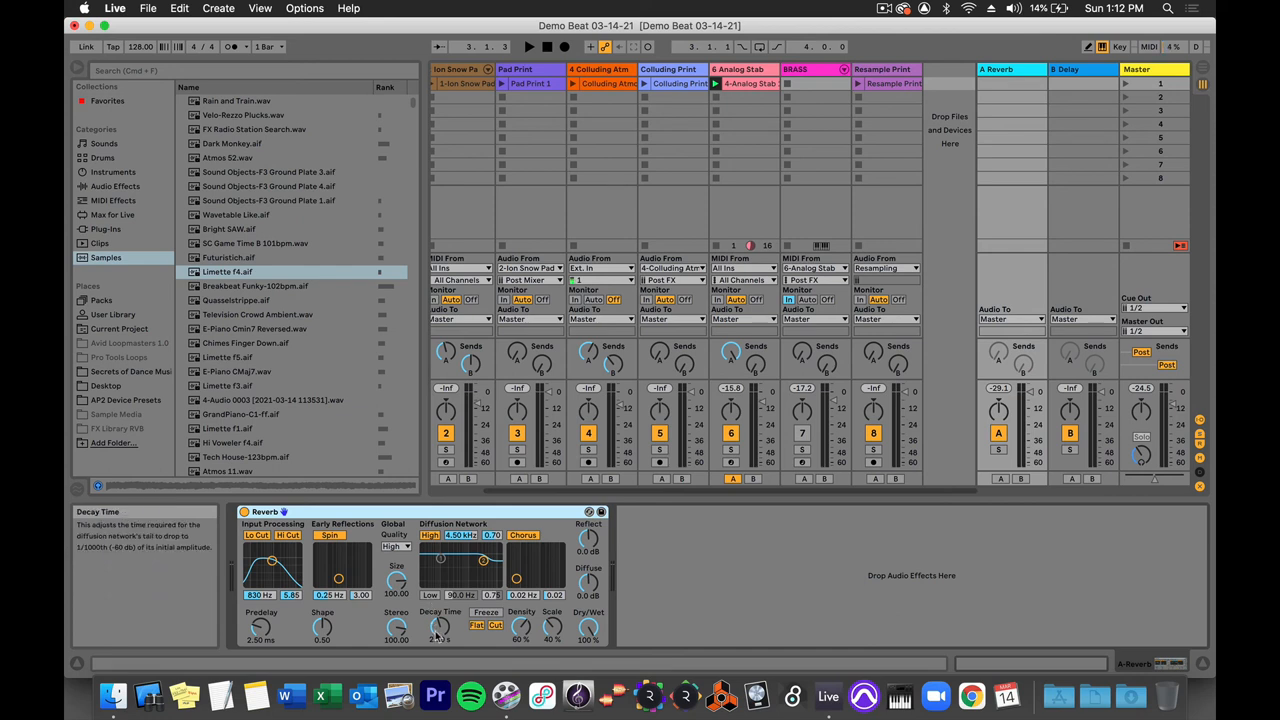
drag(440, 624, 408, 604)
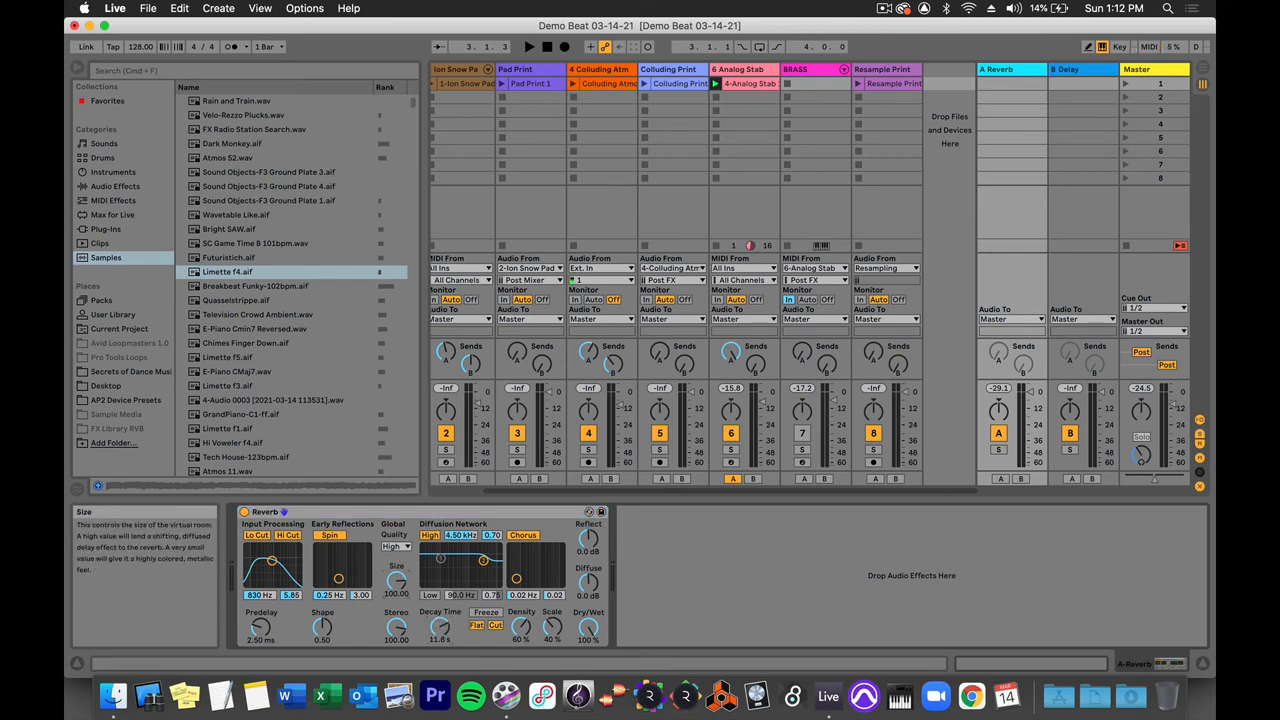
click(528, 46)
text(Reverb Print)
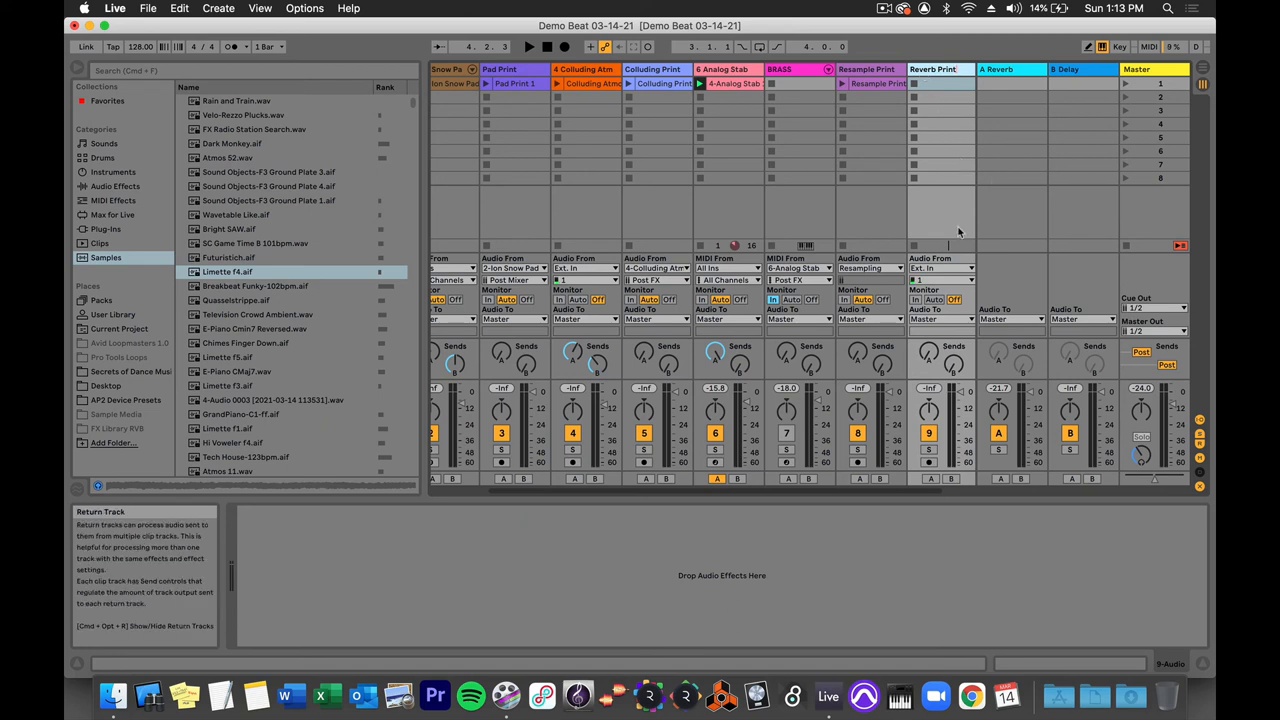
Step: Arm Reverb Print, record a clip of the A Reverb return, then launch the new clip
click(940, 268)
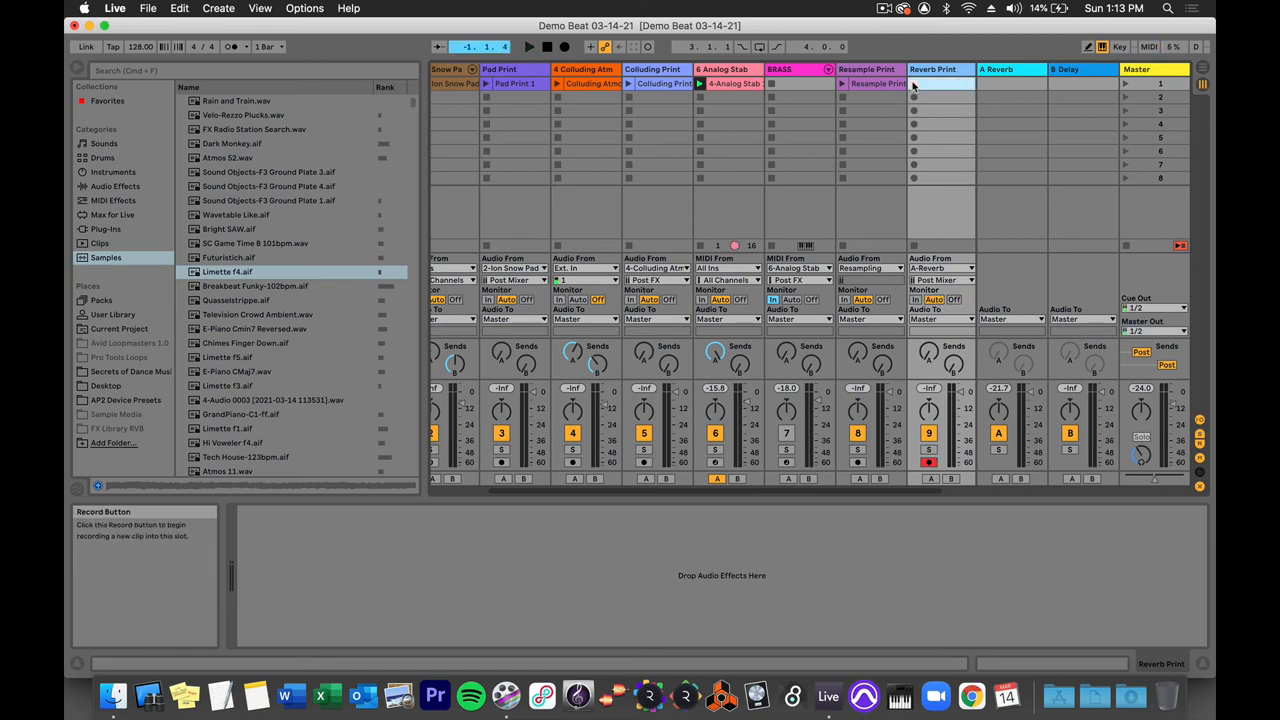
click(912, 84)
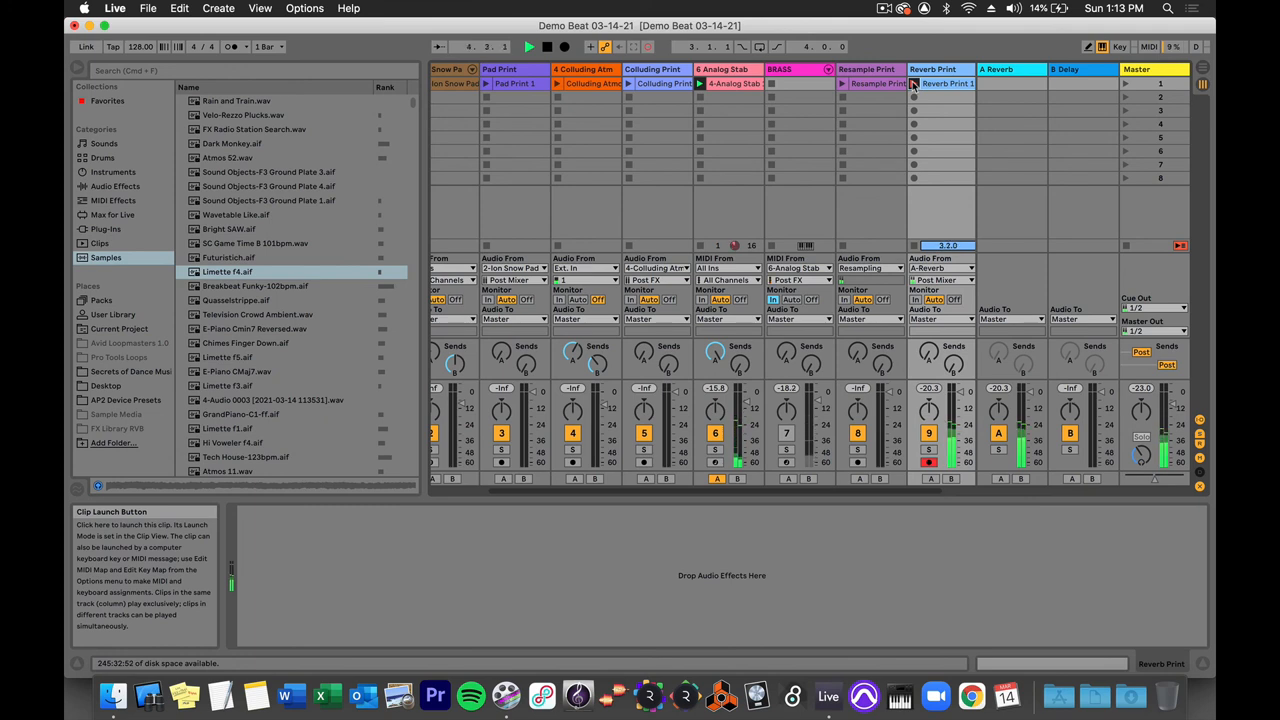
click(940, 84)
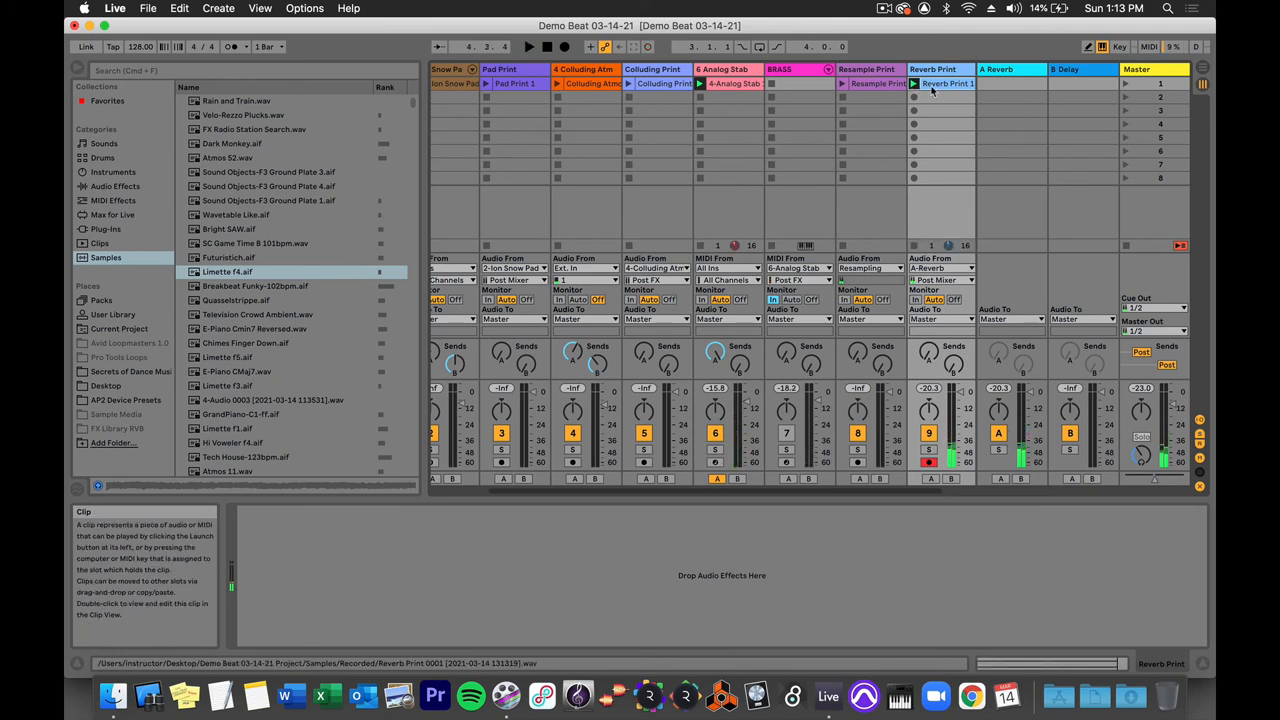
mouse_move(928, 84)
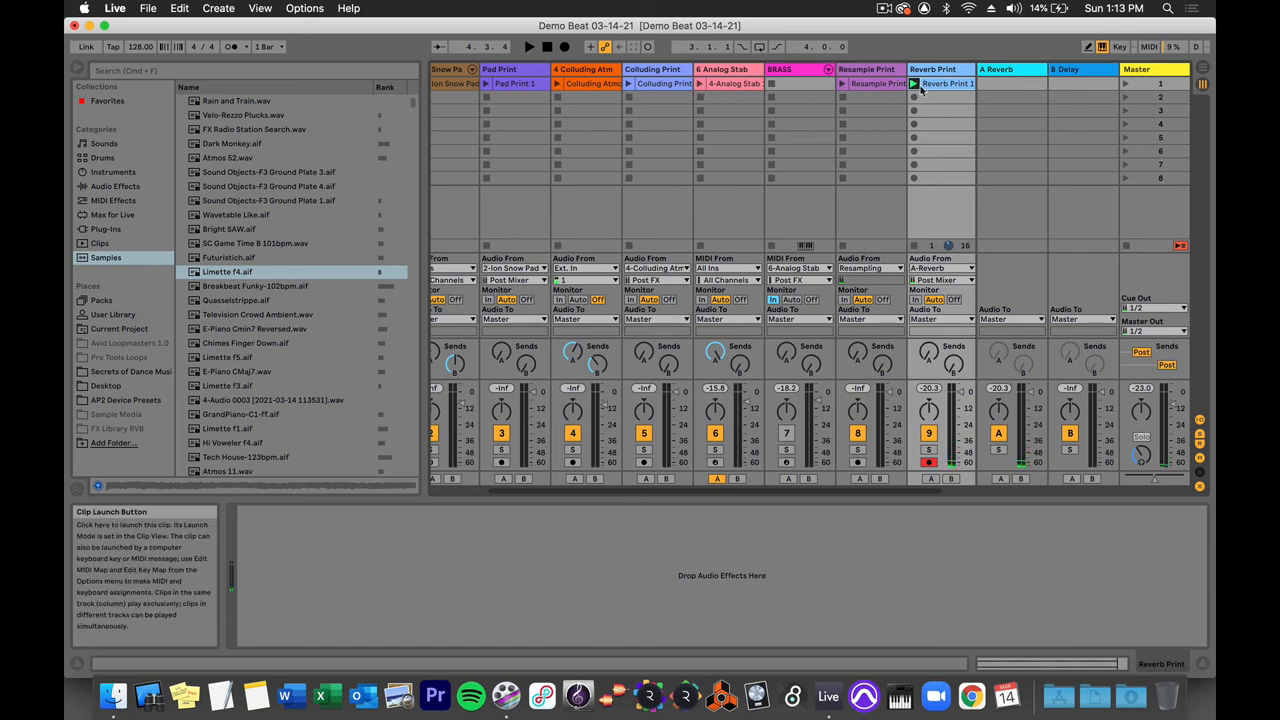
click(912, 84)
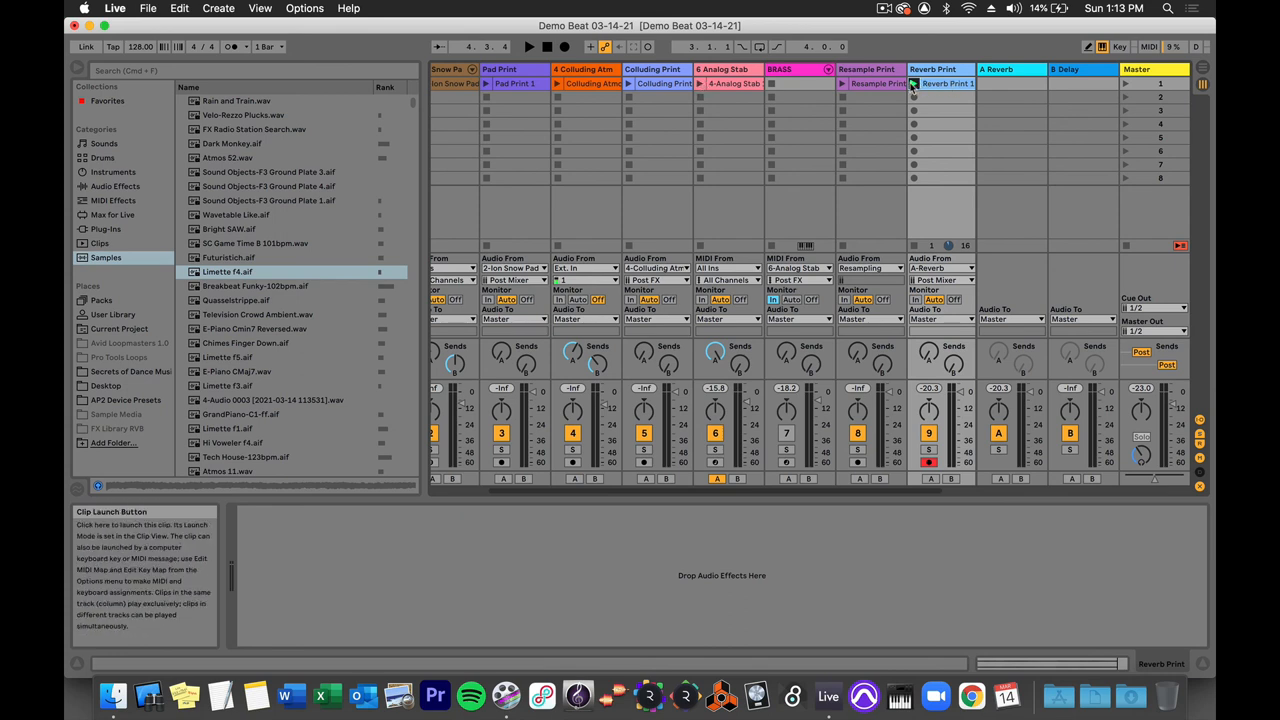
click(912, 84)
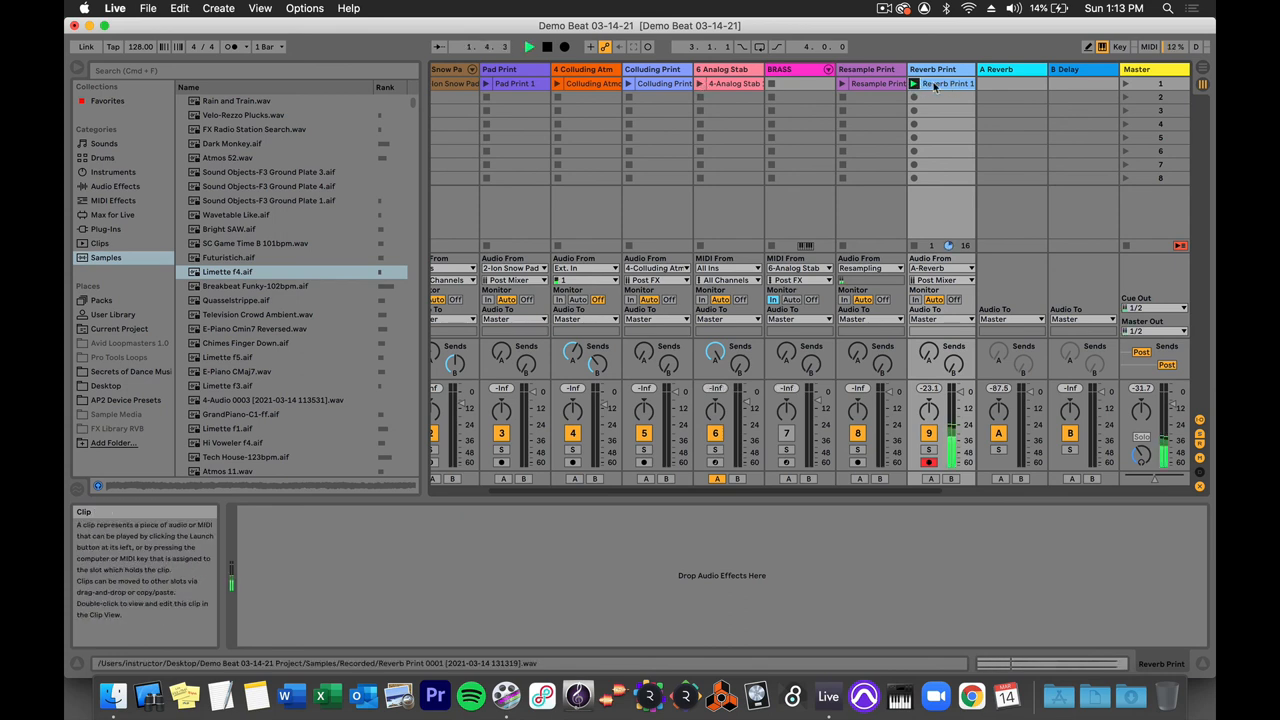
Step: Open the recorded Reverb Print clip in the Sample Editor to view its waveform
double_click(944, 84)
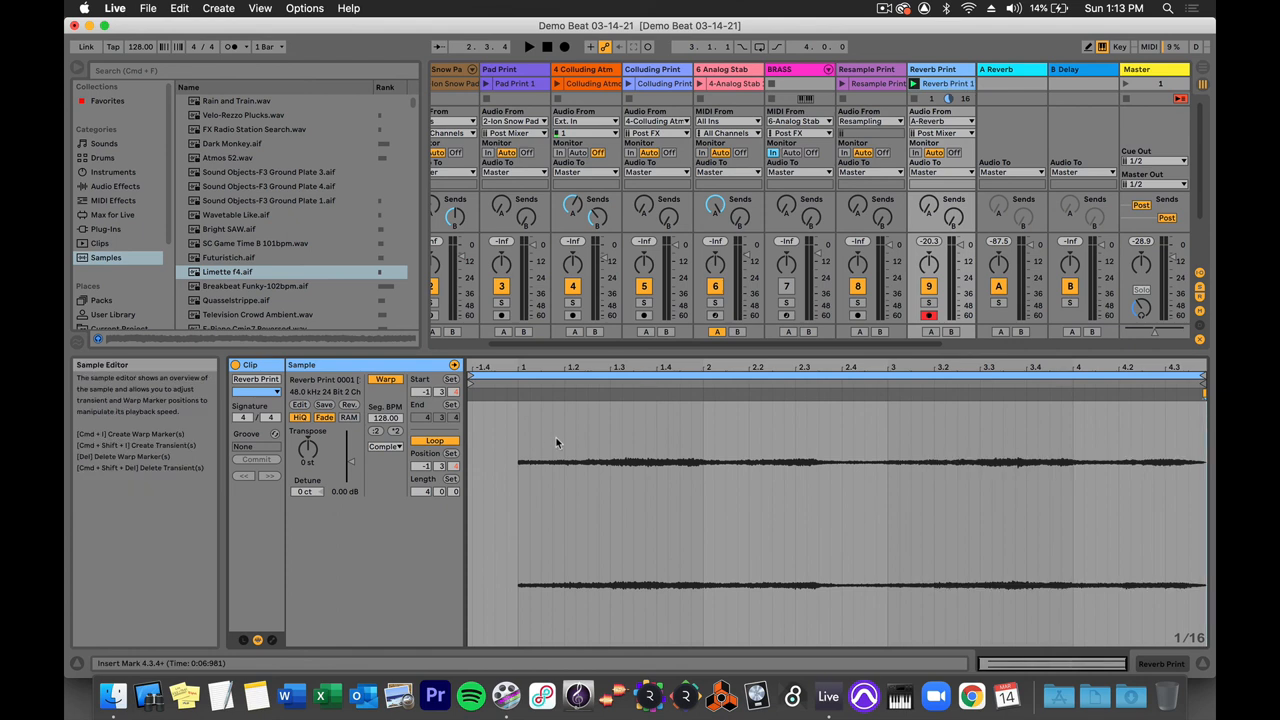
click(528, 46)
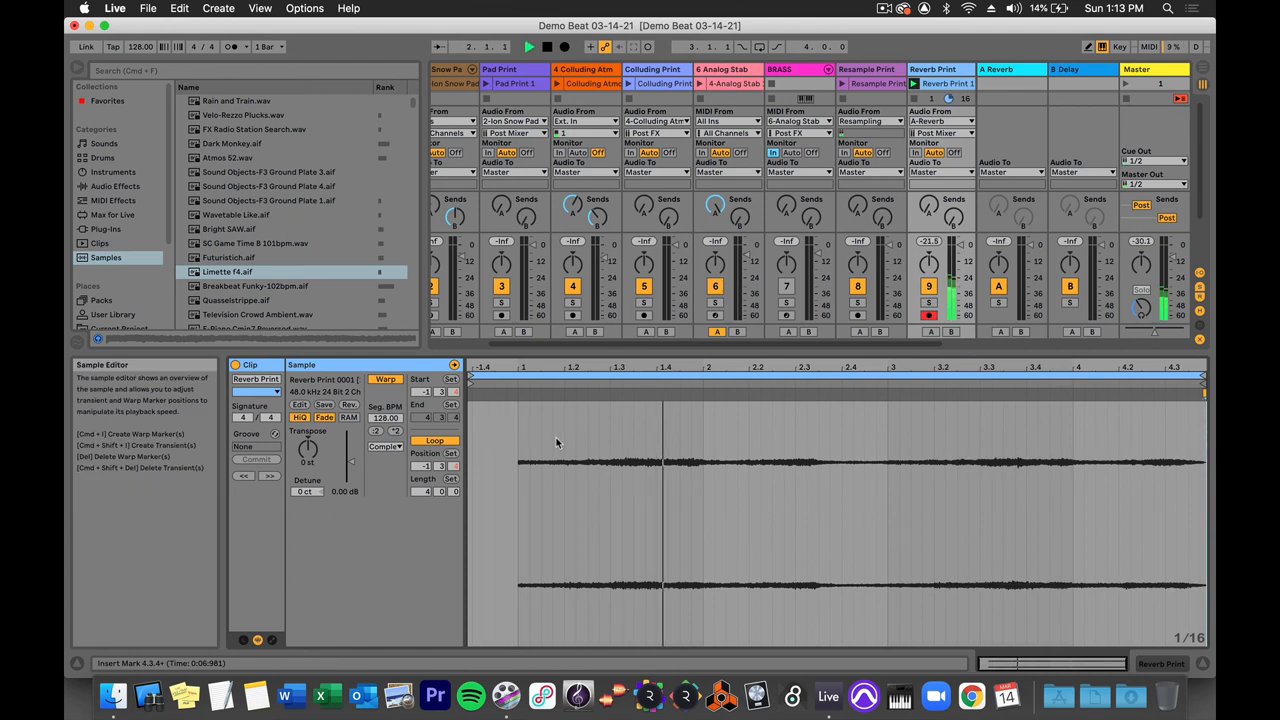